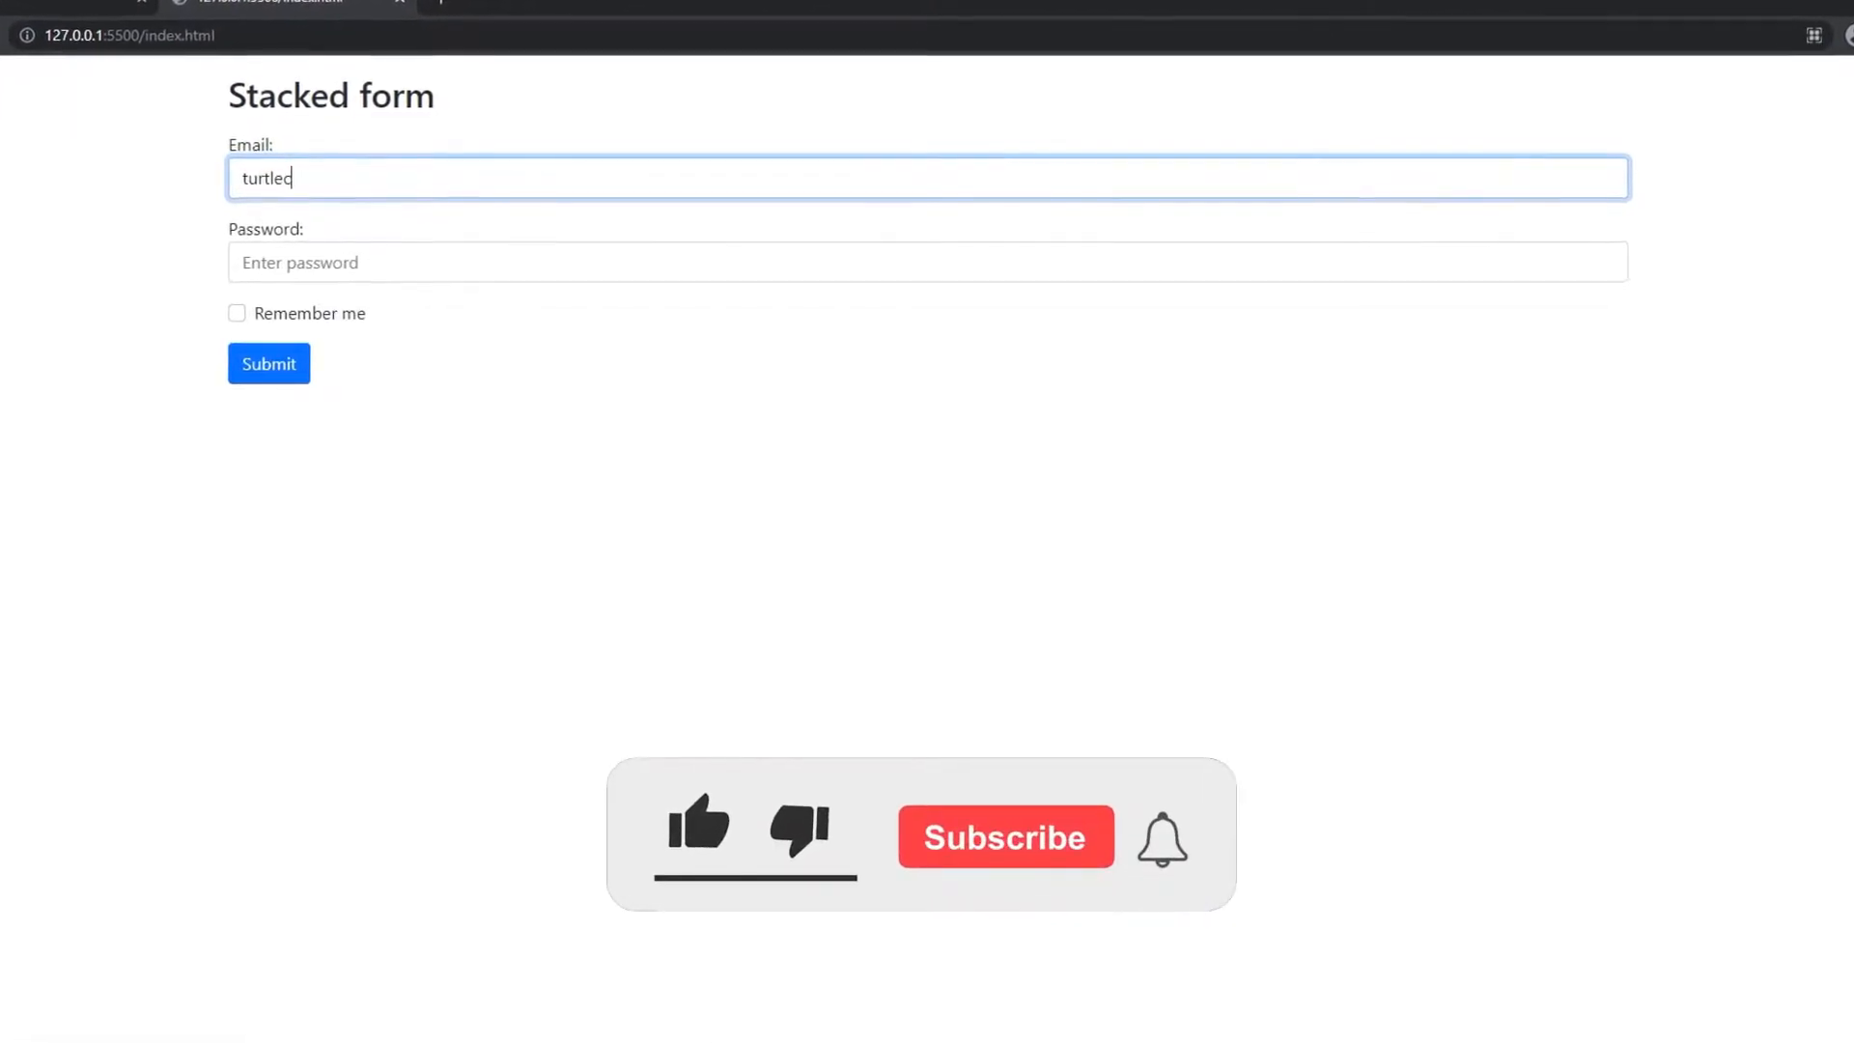
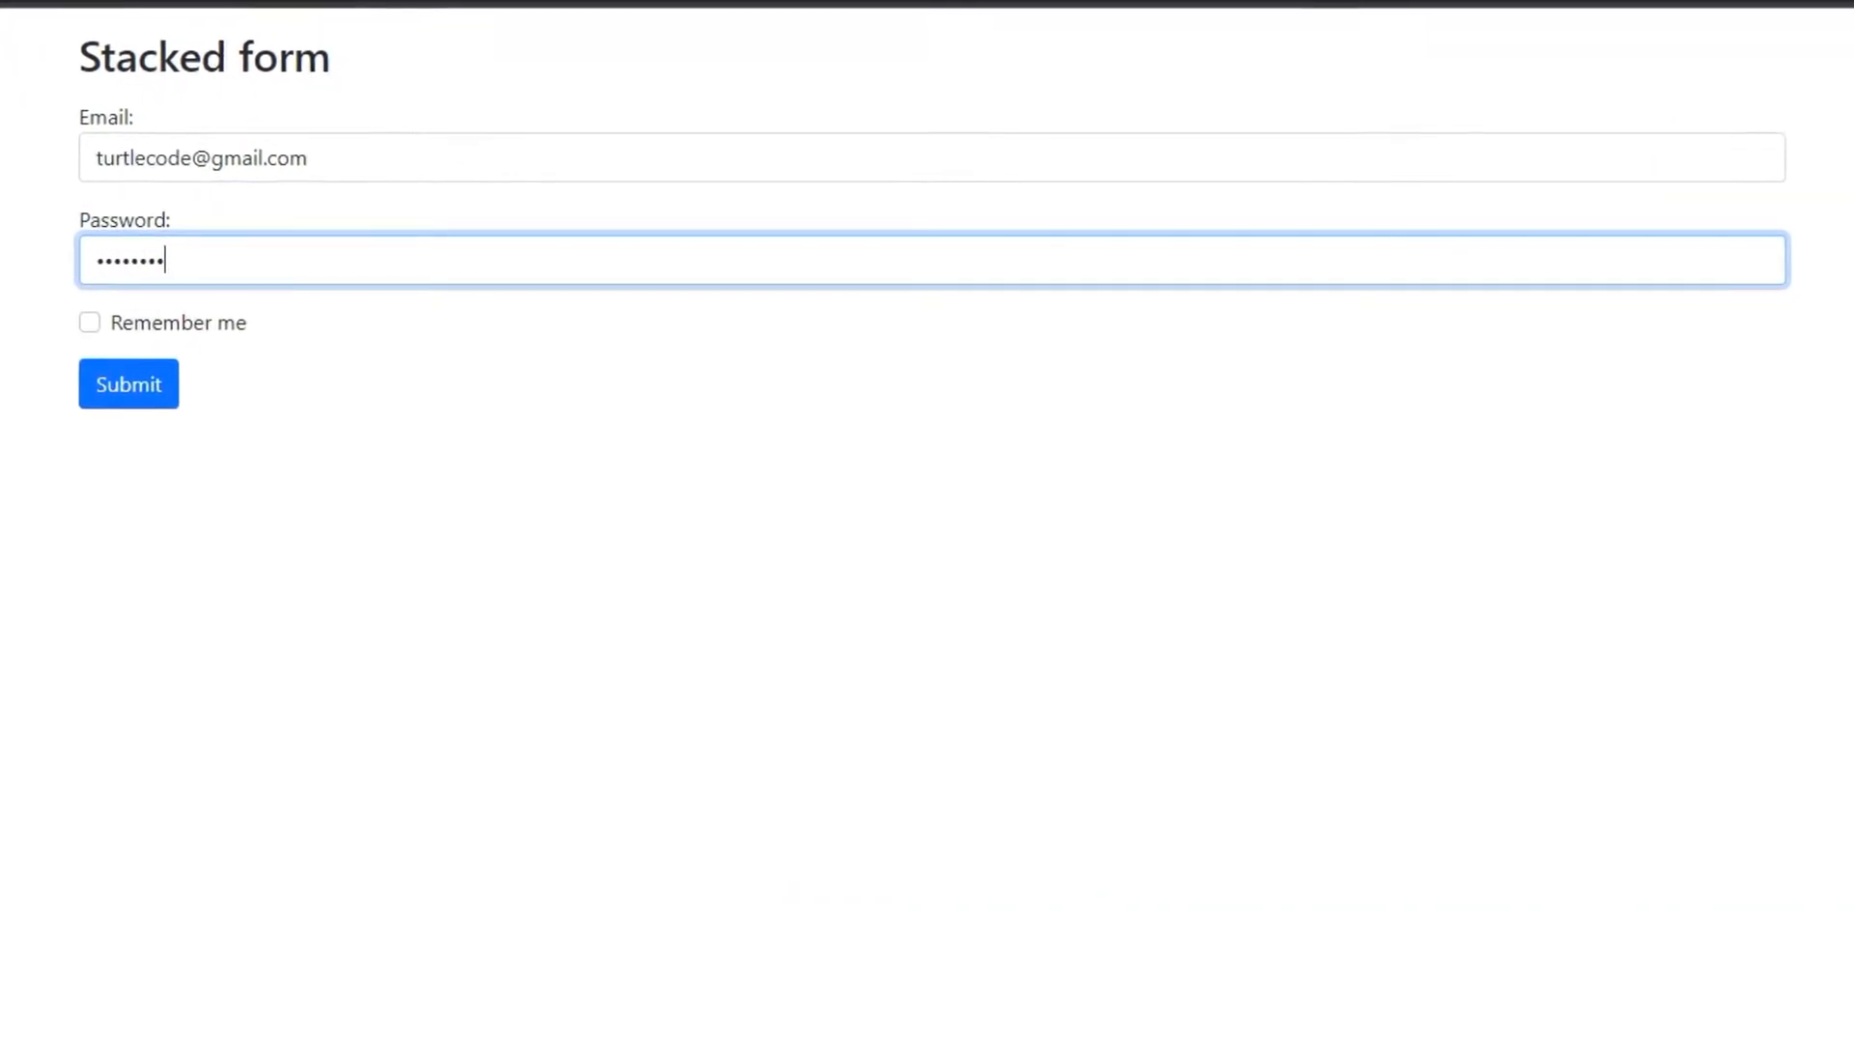
# Enter the email in the demo form, then switch to the GitHub repositories list
pyautogui.click(127, 383)
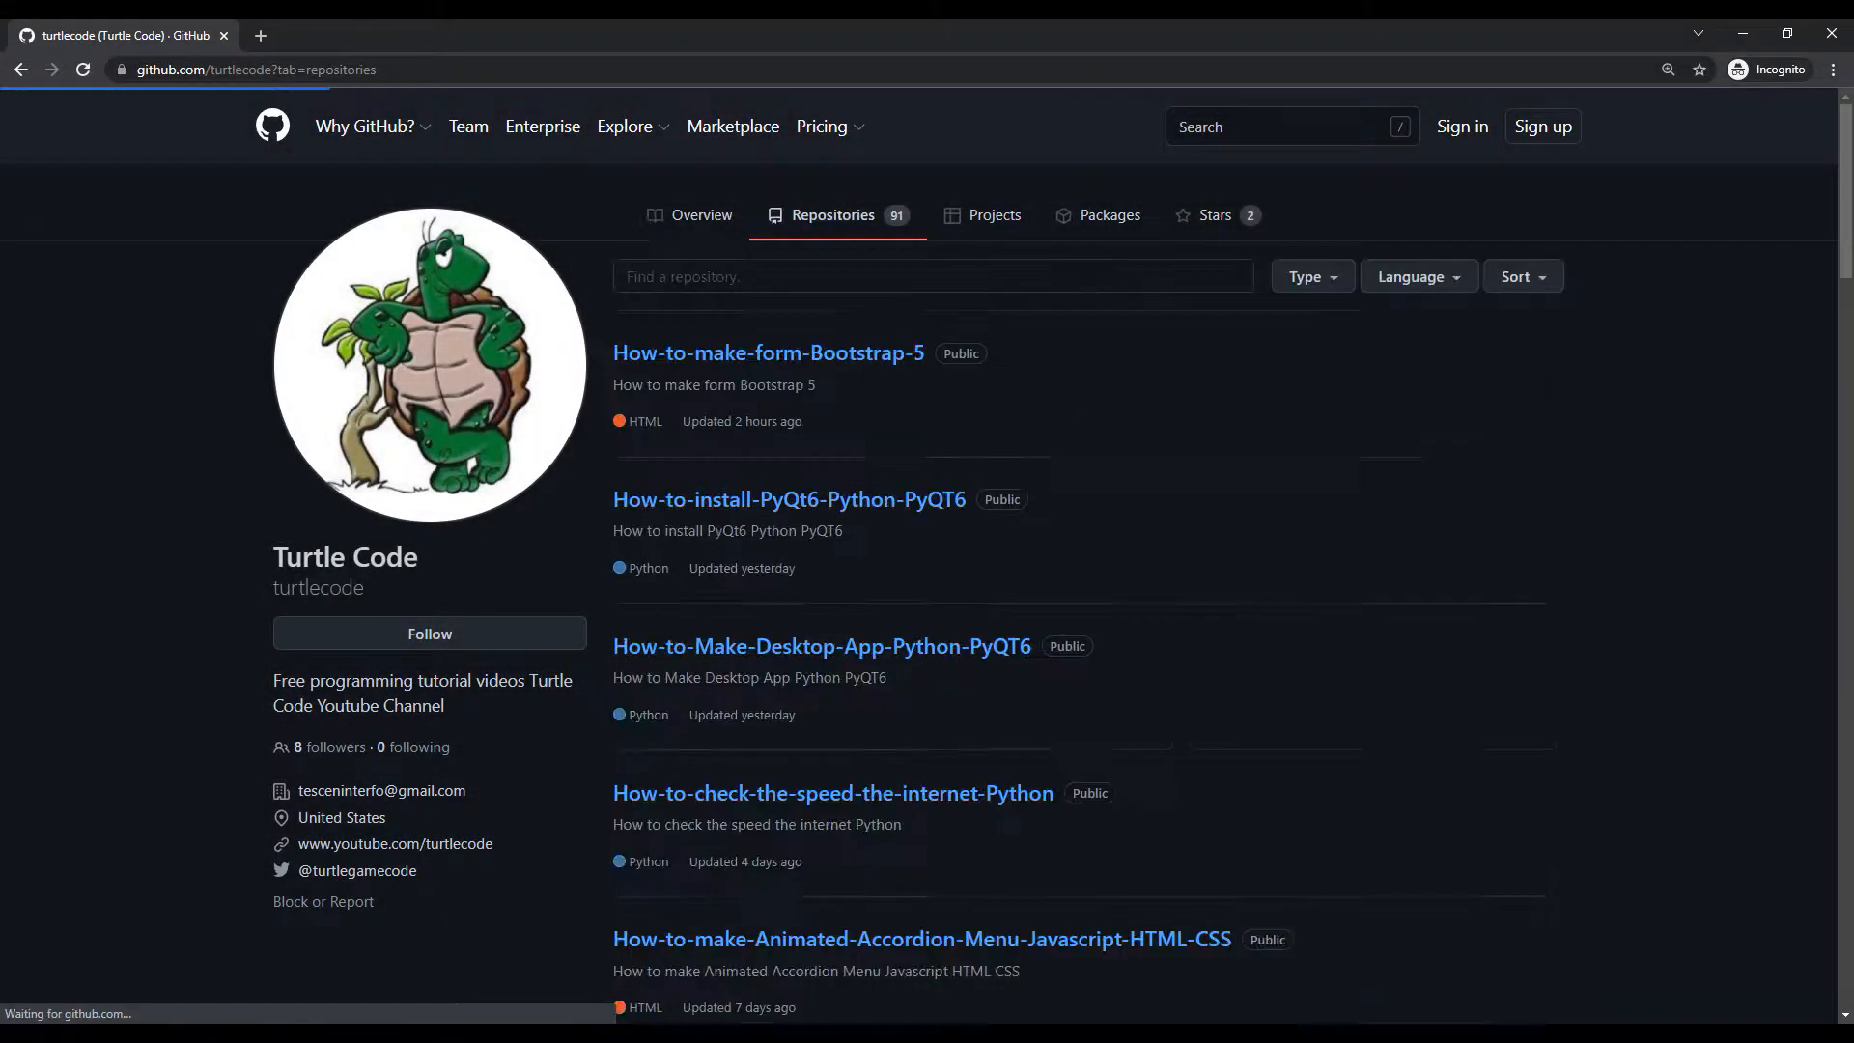
# Open How-to-make-form-Bootstrap-5, go back, and scroll through the repositories list
pyautogui.click(766, 352)
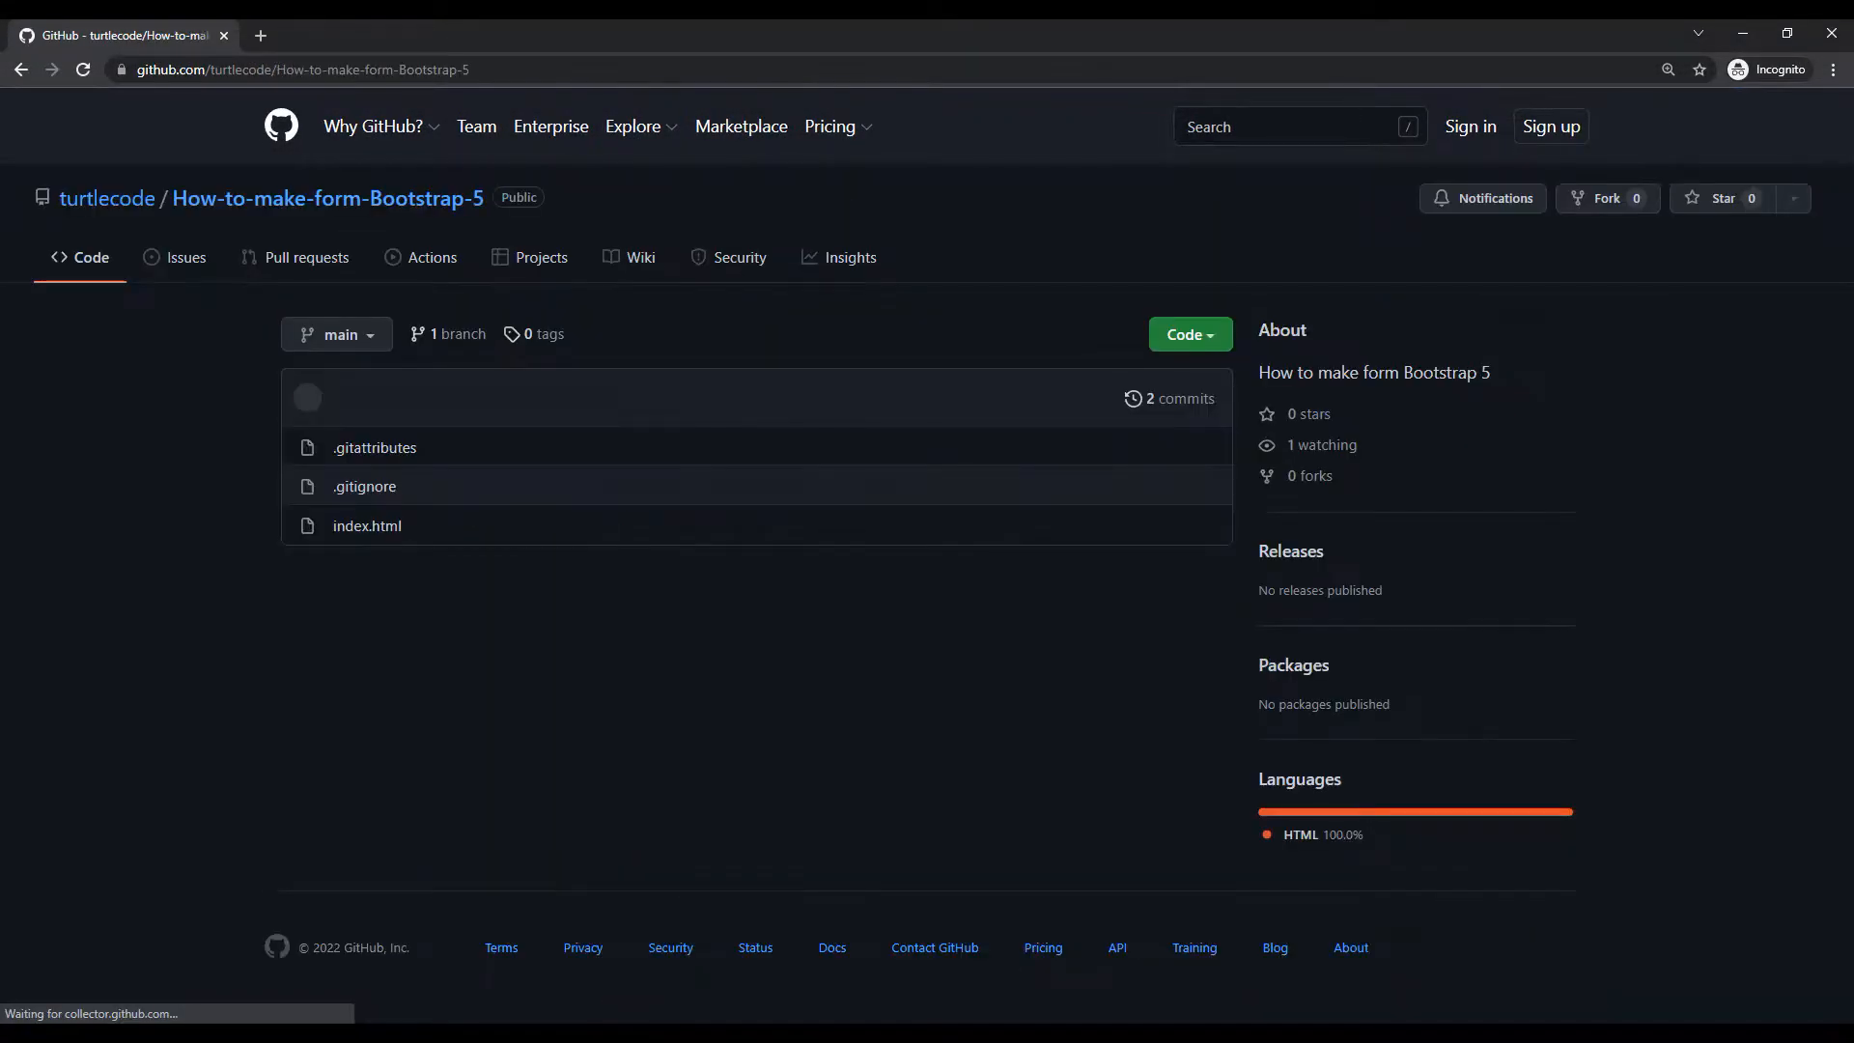
pyautogui.click(106, 197)
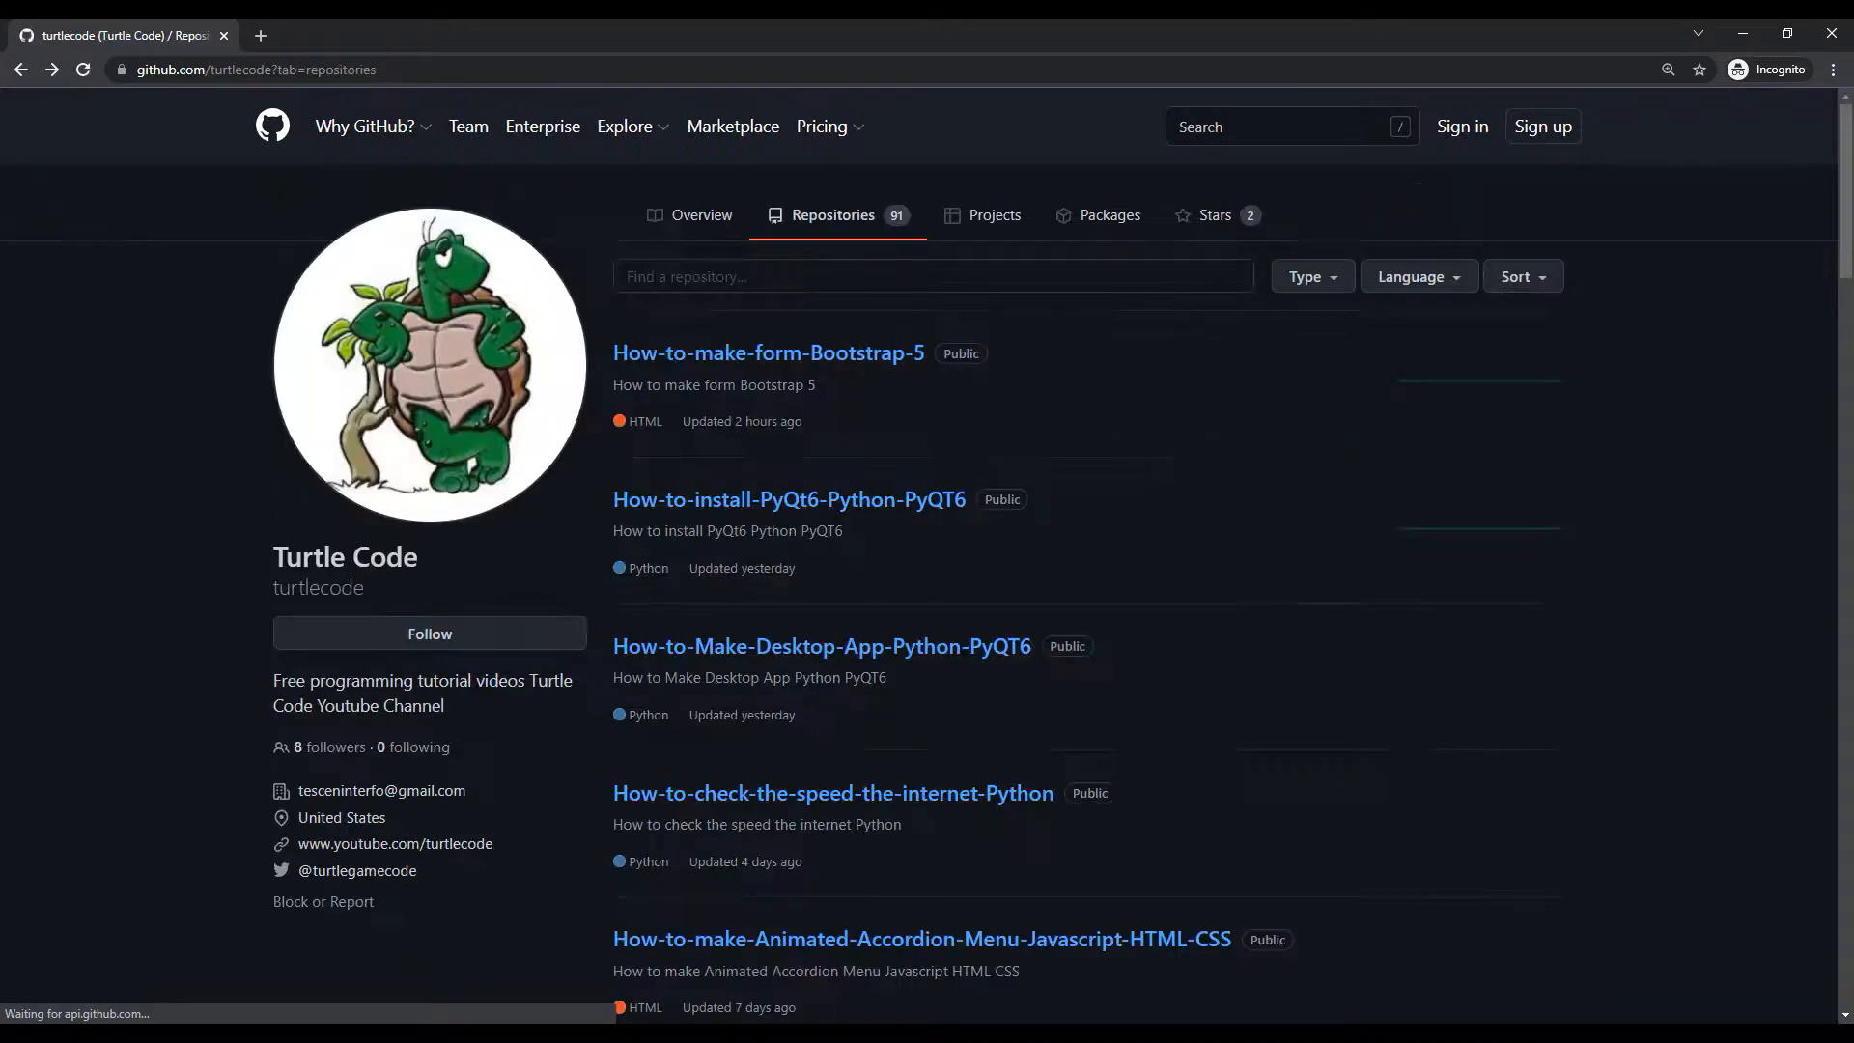
pyautogui.scroll(-3)
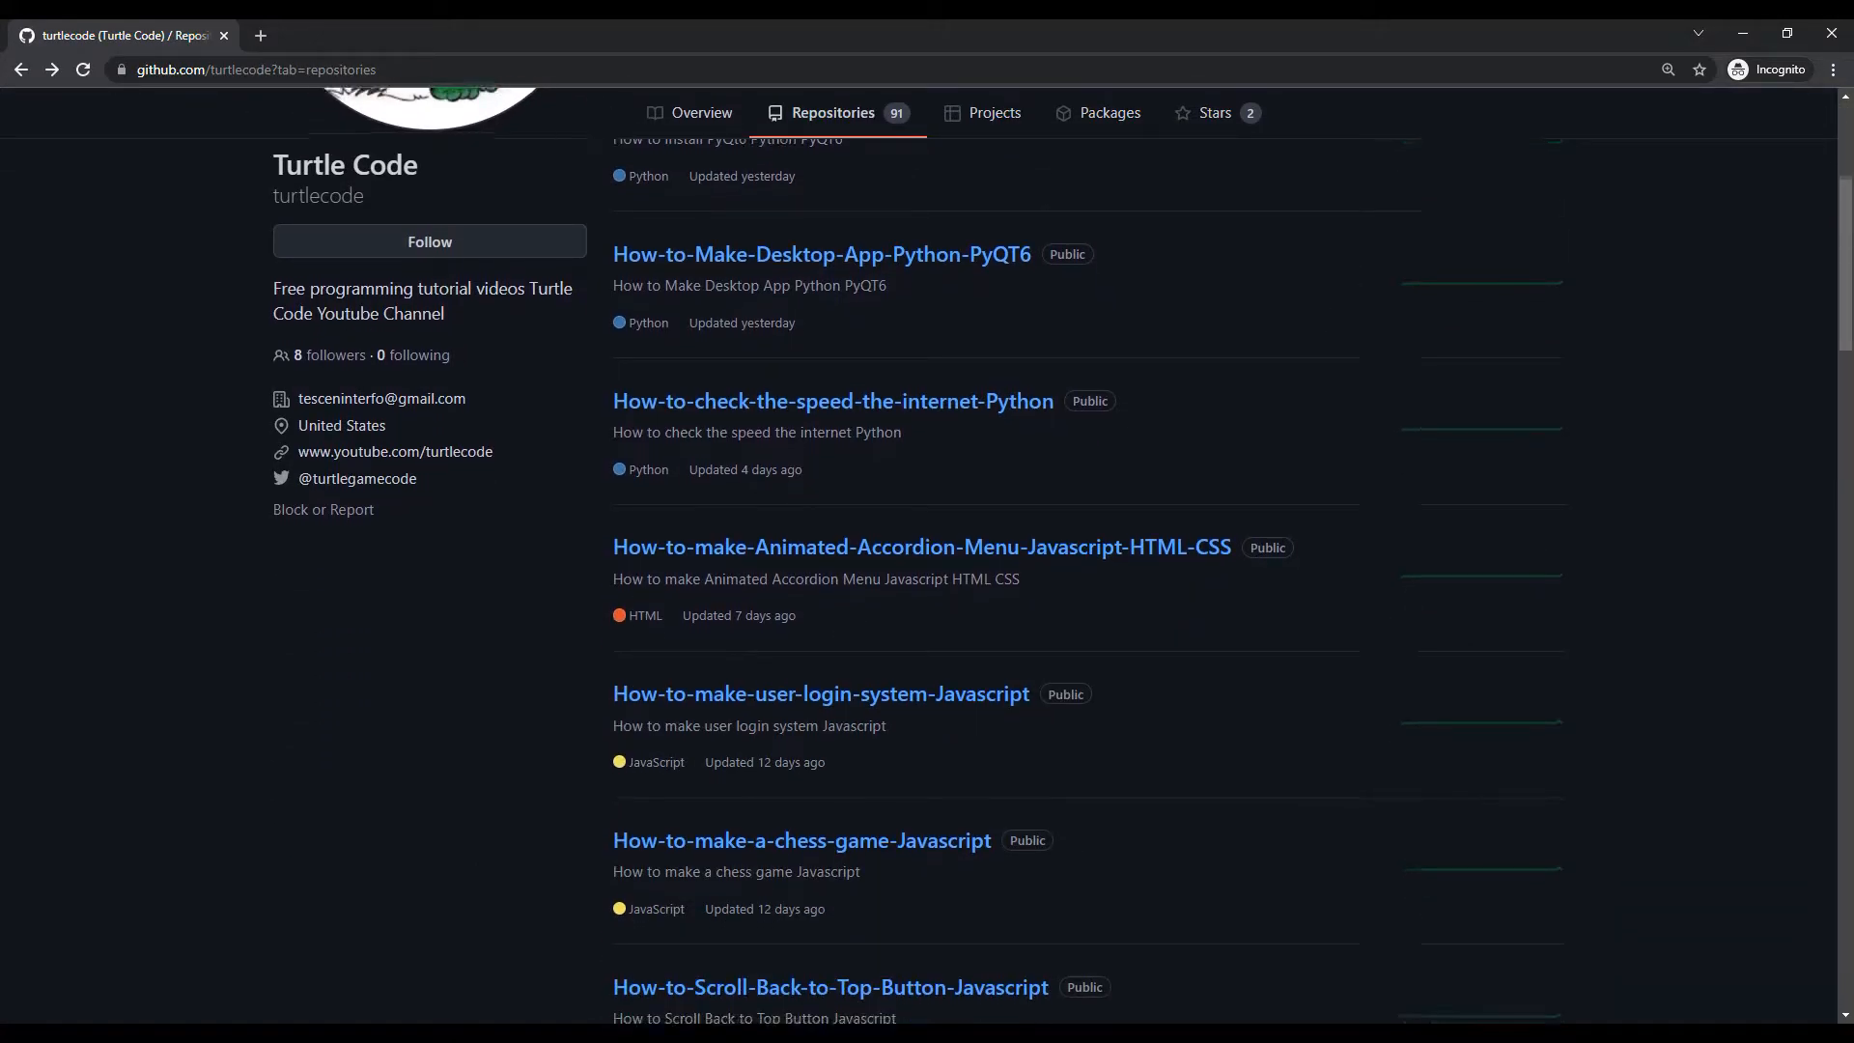
pyautogui.scroll(-3)
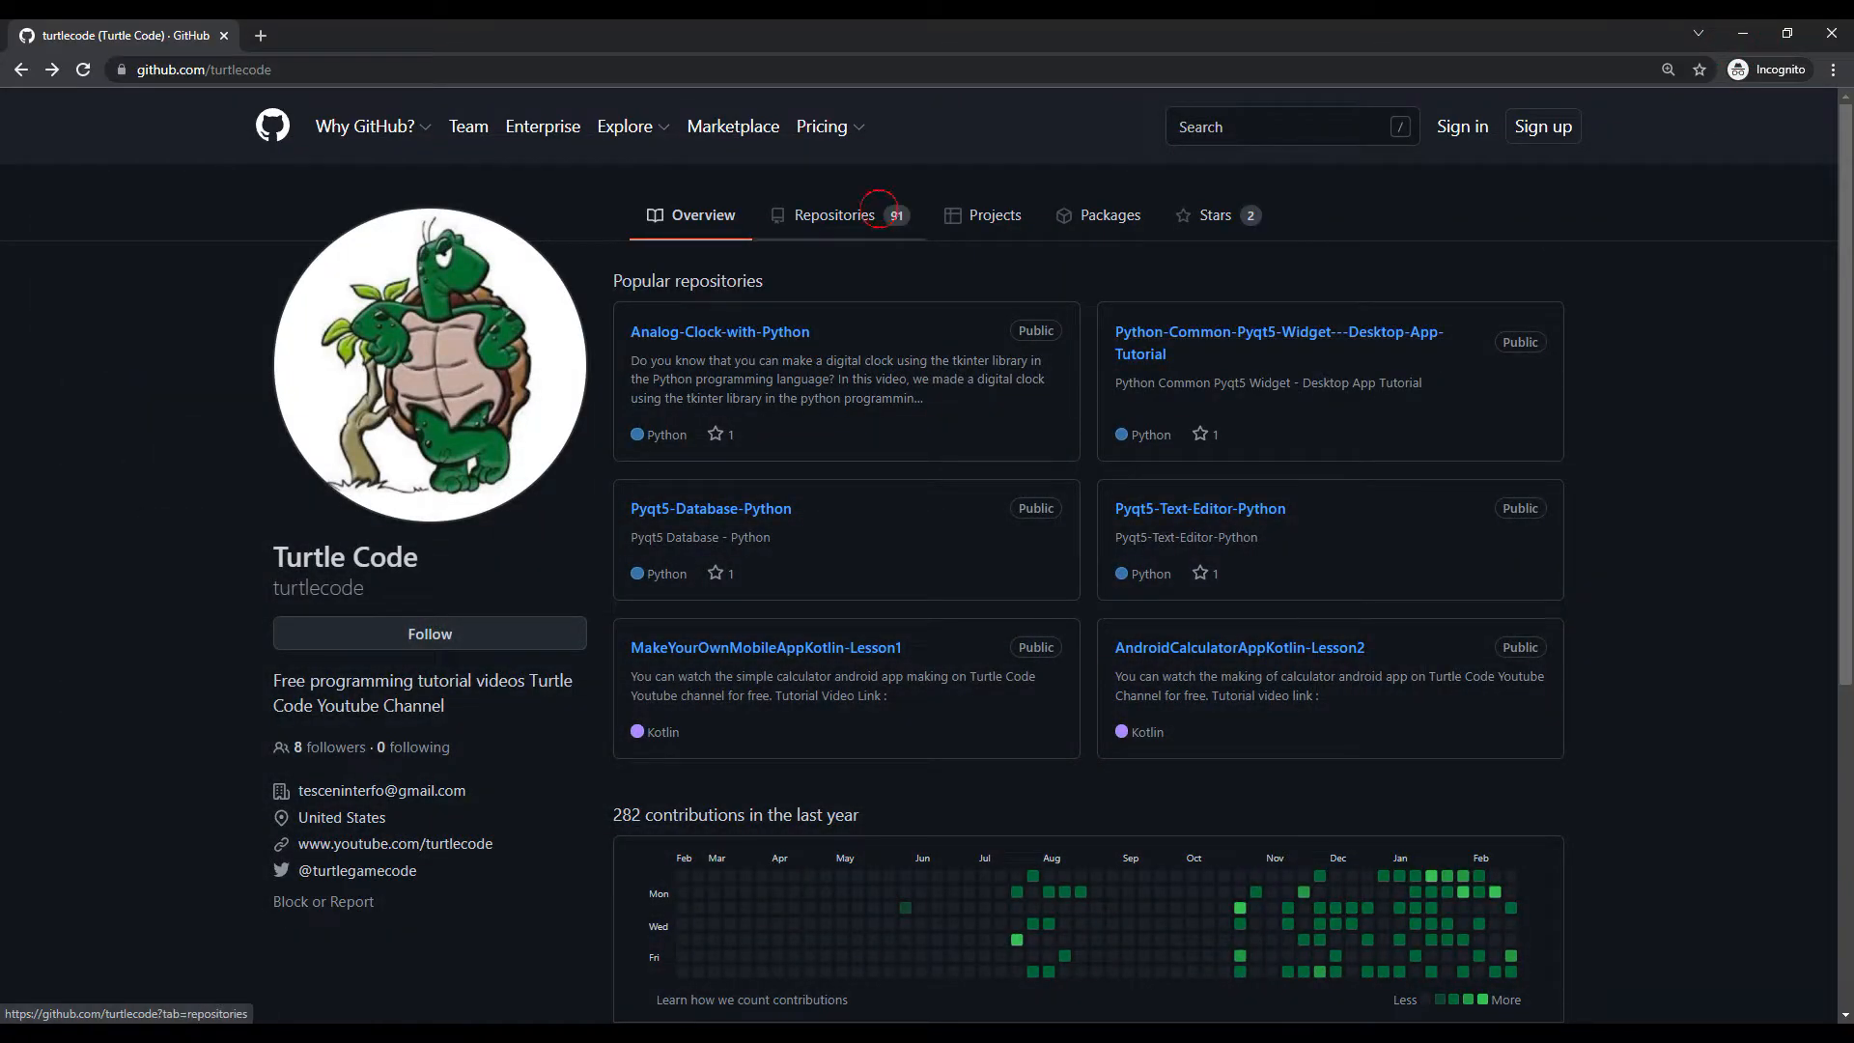
# From Repositories, open How-to-make-form-Bootstrap-5 and scroll through its index.html source
pyautogui.click(834, 215)
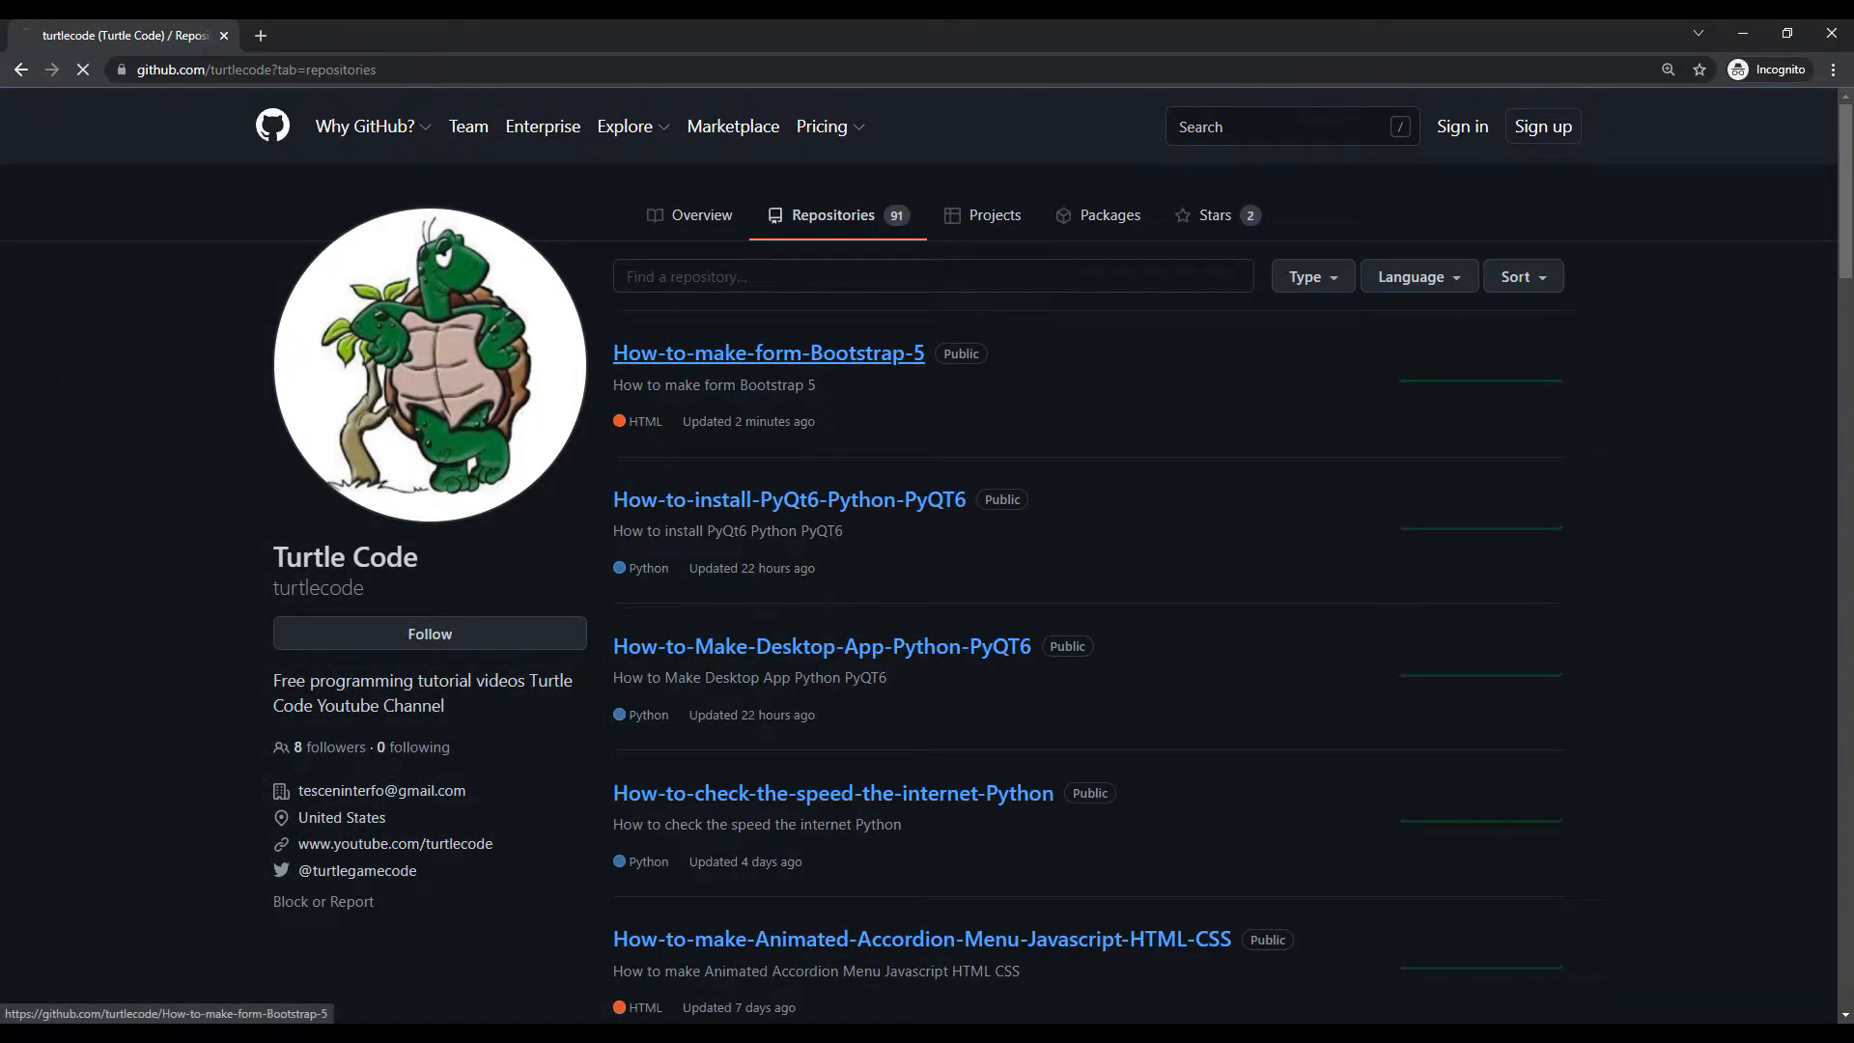
pyautogui.click(765, 352)
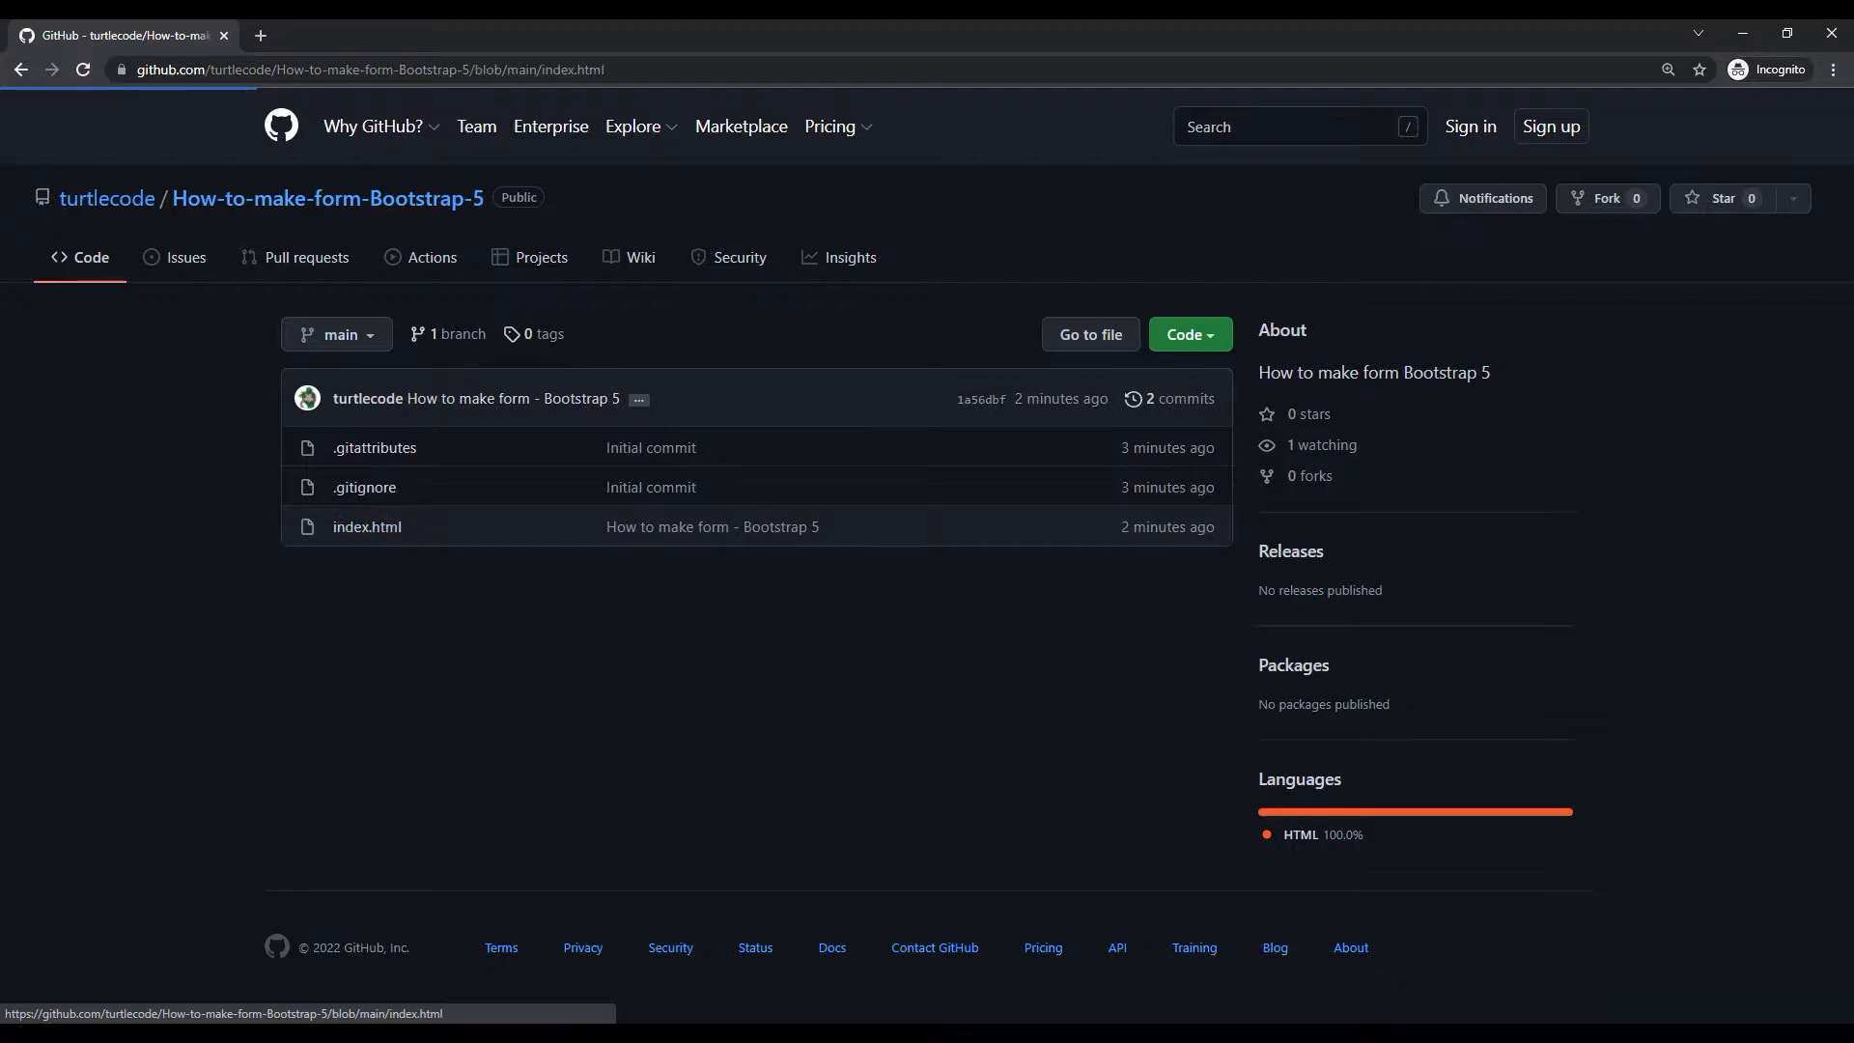
pyautogui.click(368, 526)
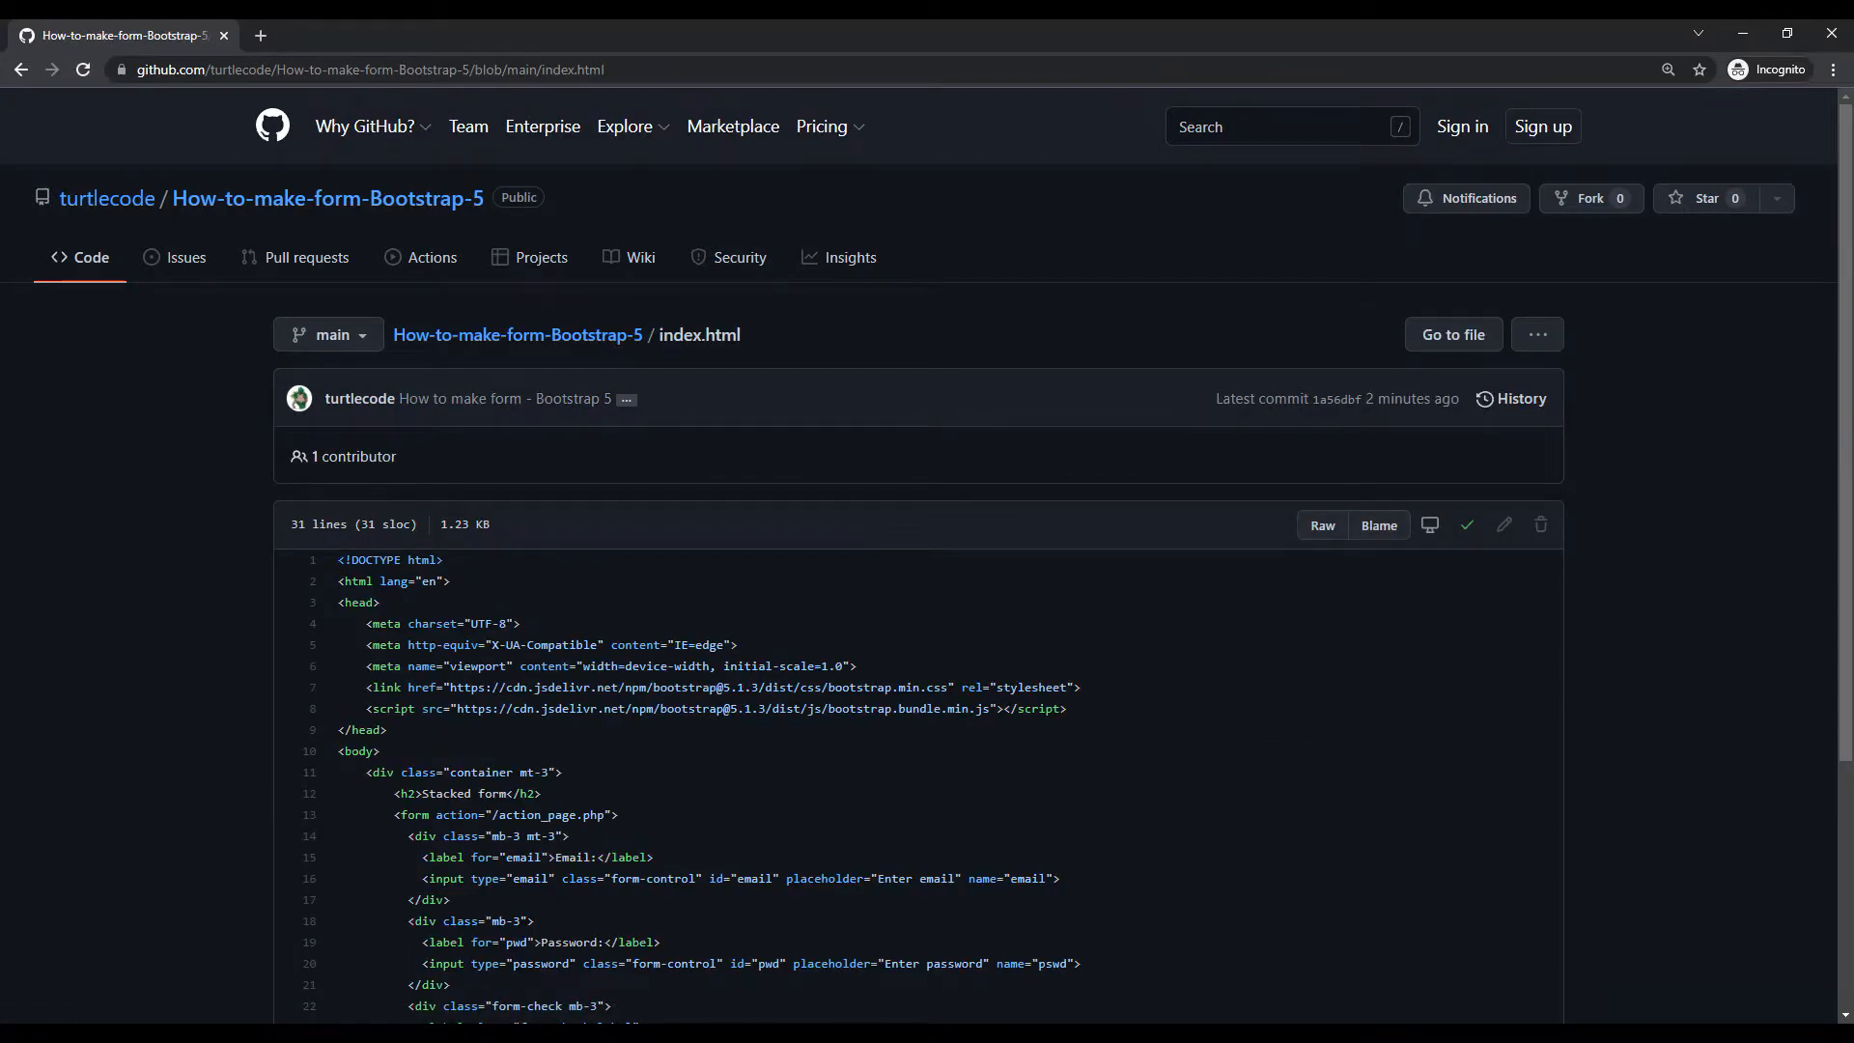
pyautogui.scroll(-3)
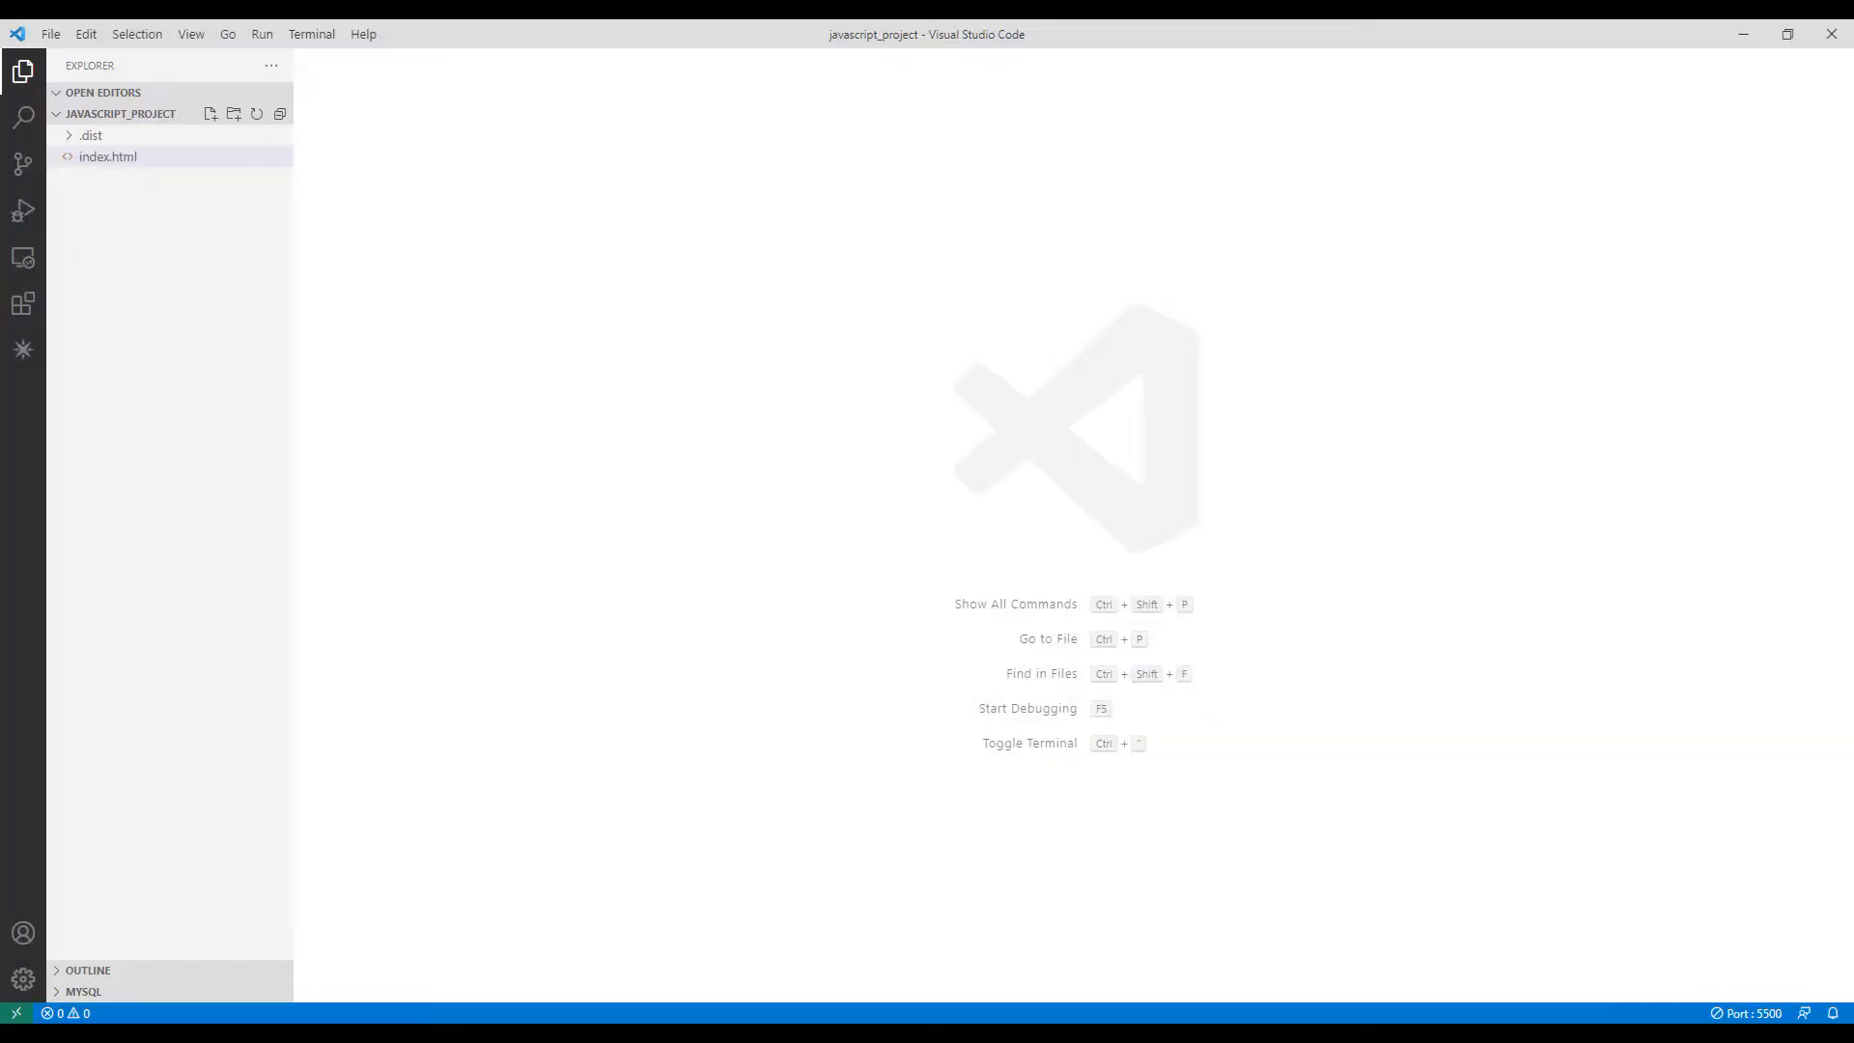
# Open index.html from the javascript_project Explorer and save it with Ctrl+S
pyautogui.click(107, 156)
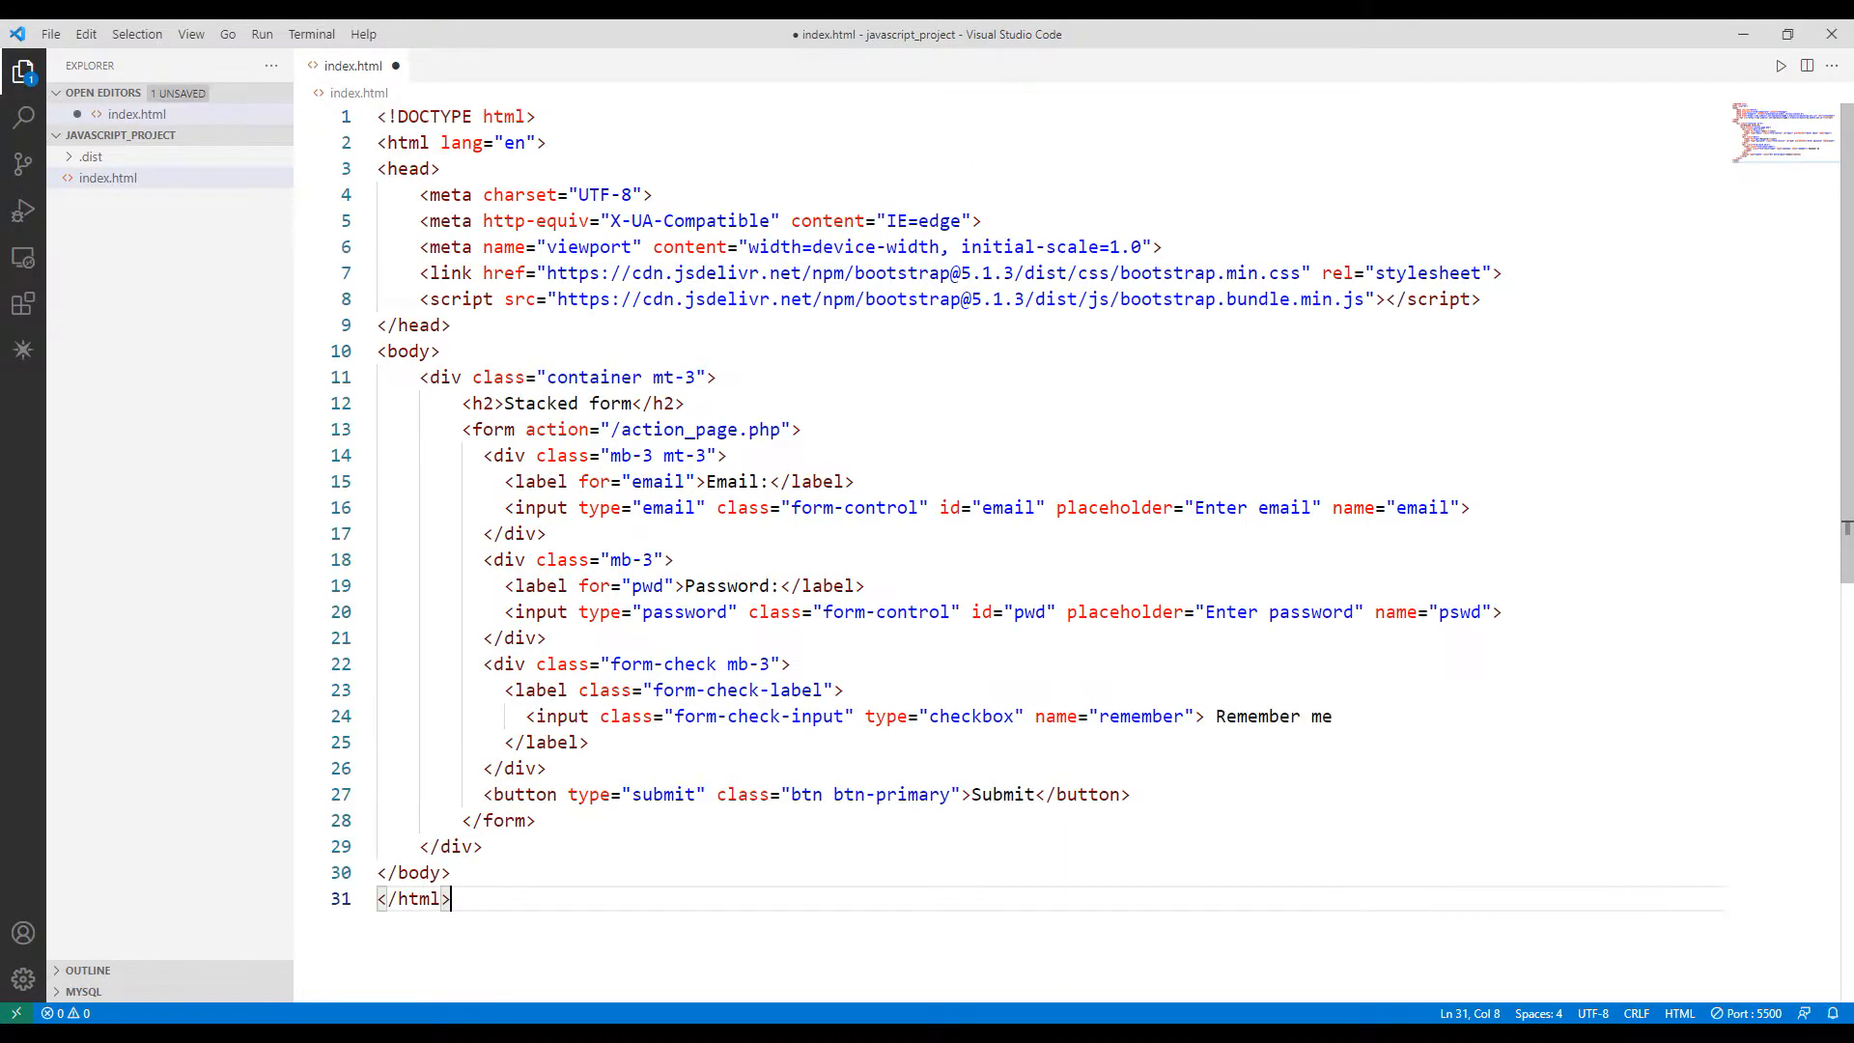
pyautogui.press('ctrl+s')
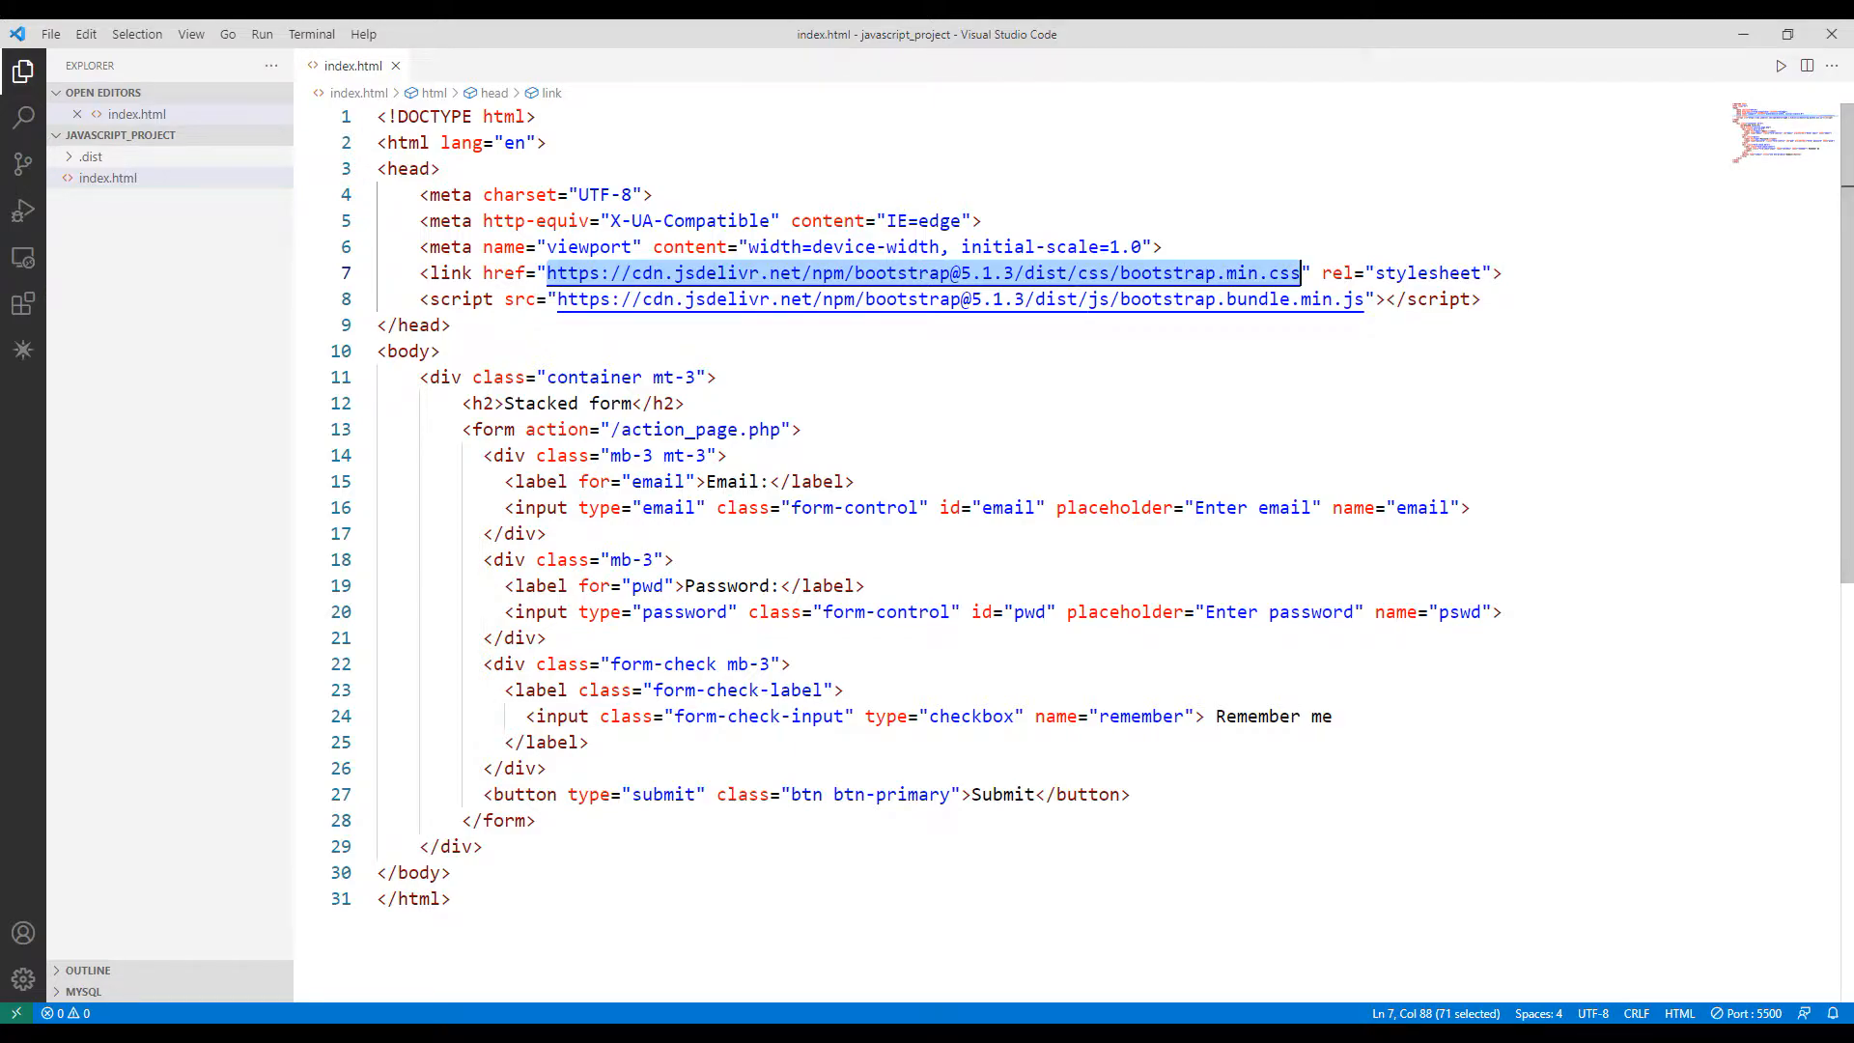
pyautogui.click(922, 273)
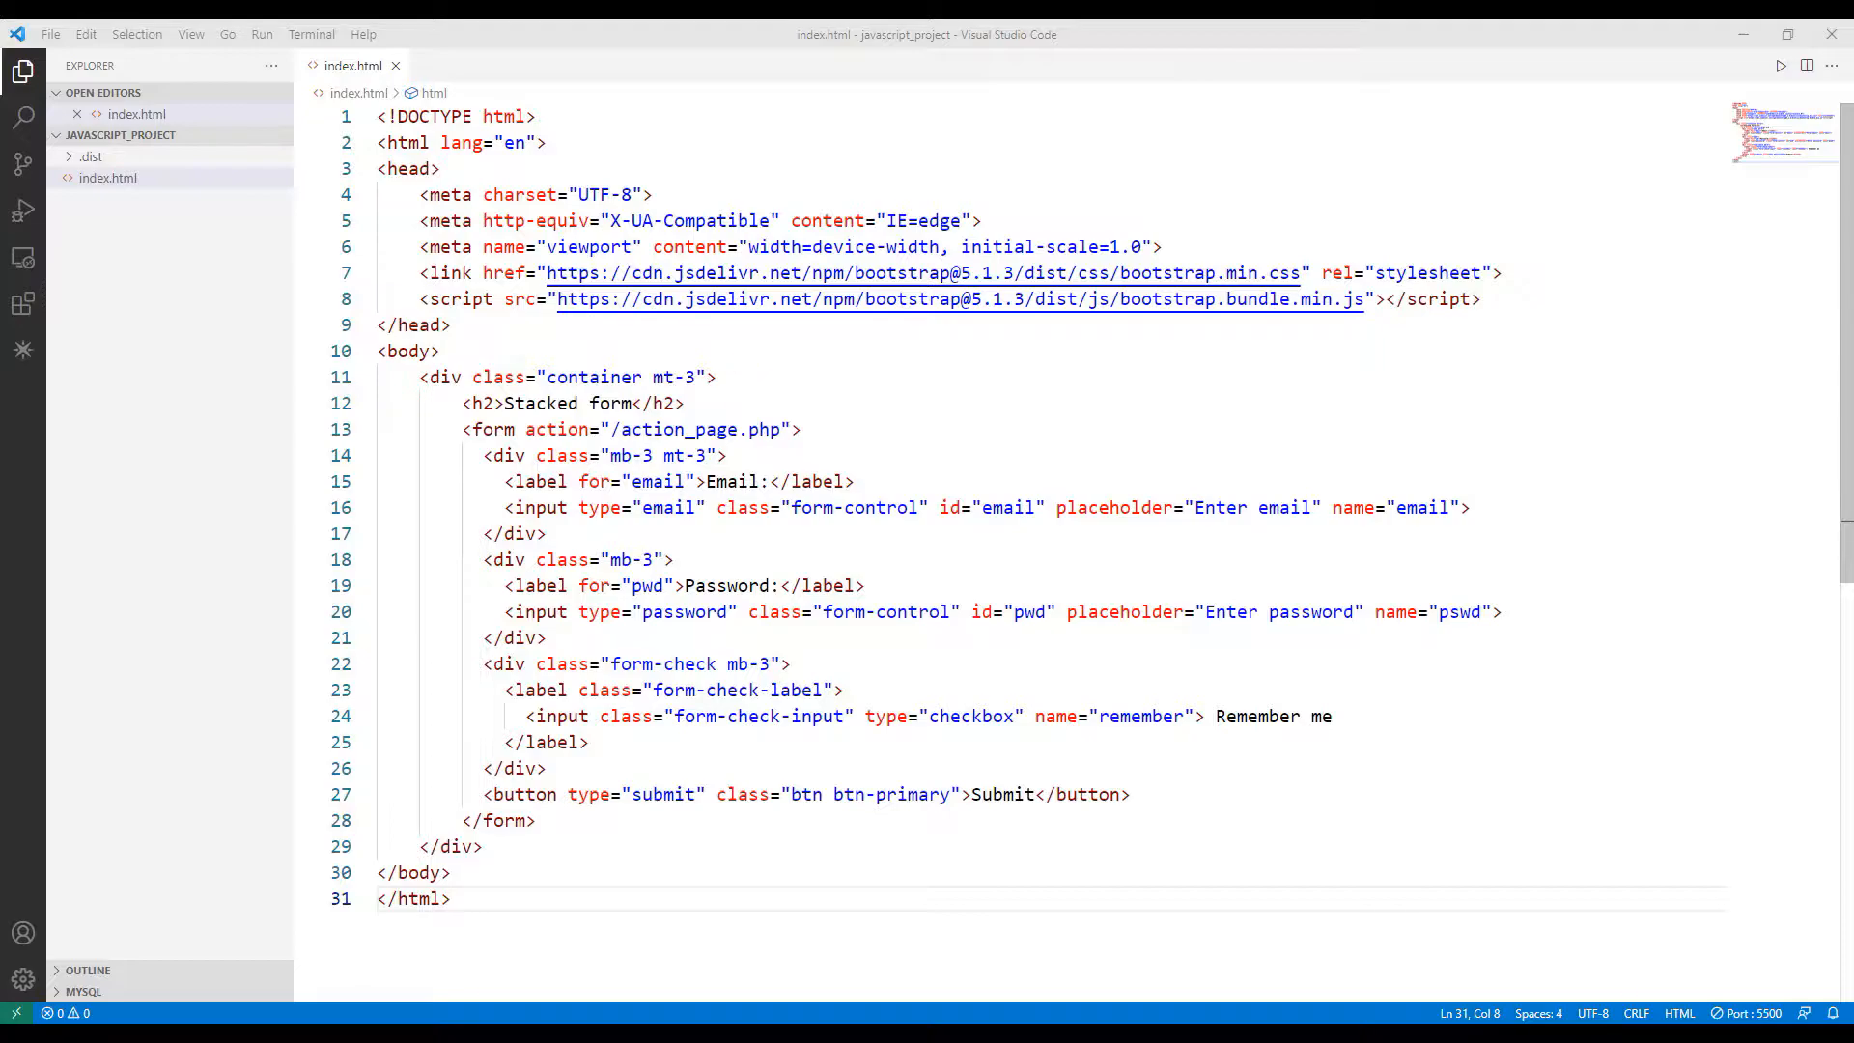
pyautogui.moveTo(697, 404)
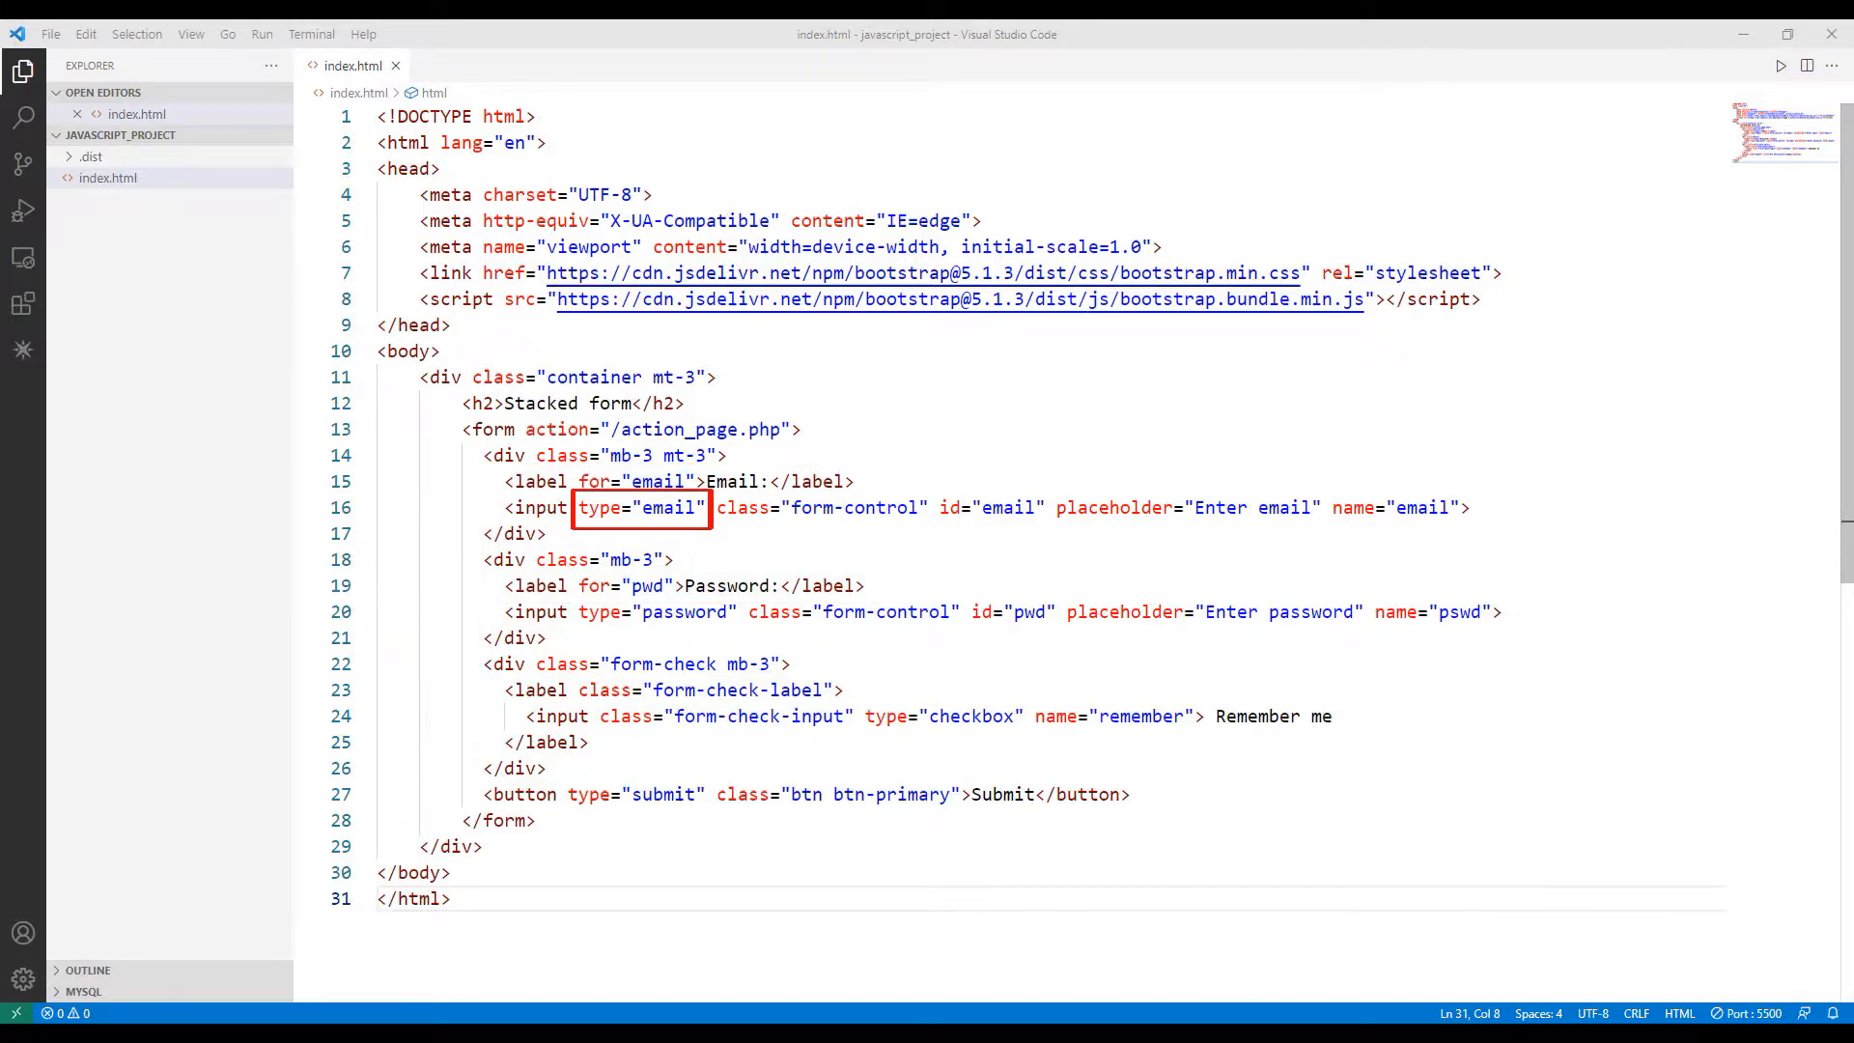
# Launch index.html with Open with Live Server from its Explorer context menu
pyautogui.click(643, 509)
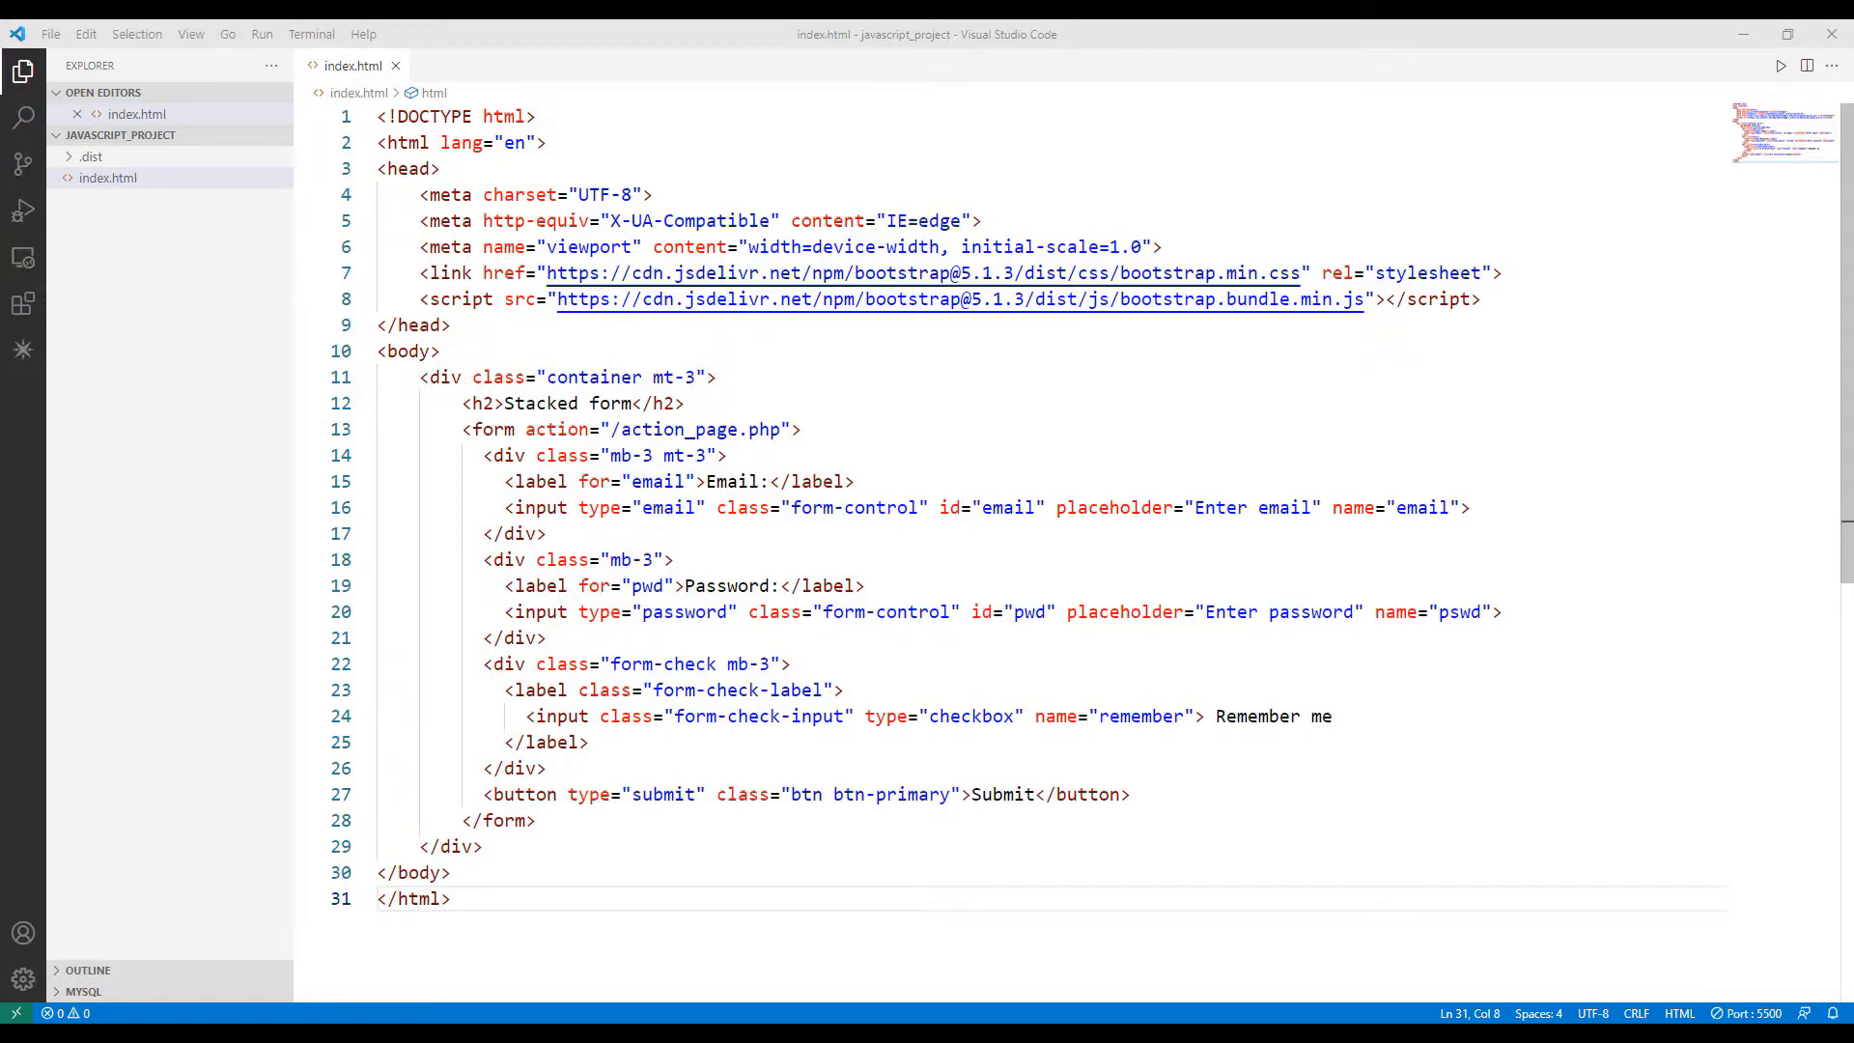
pyautogui.rightClick(109, 178)
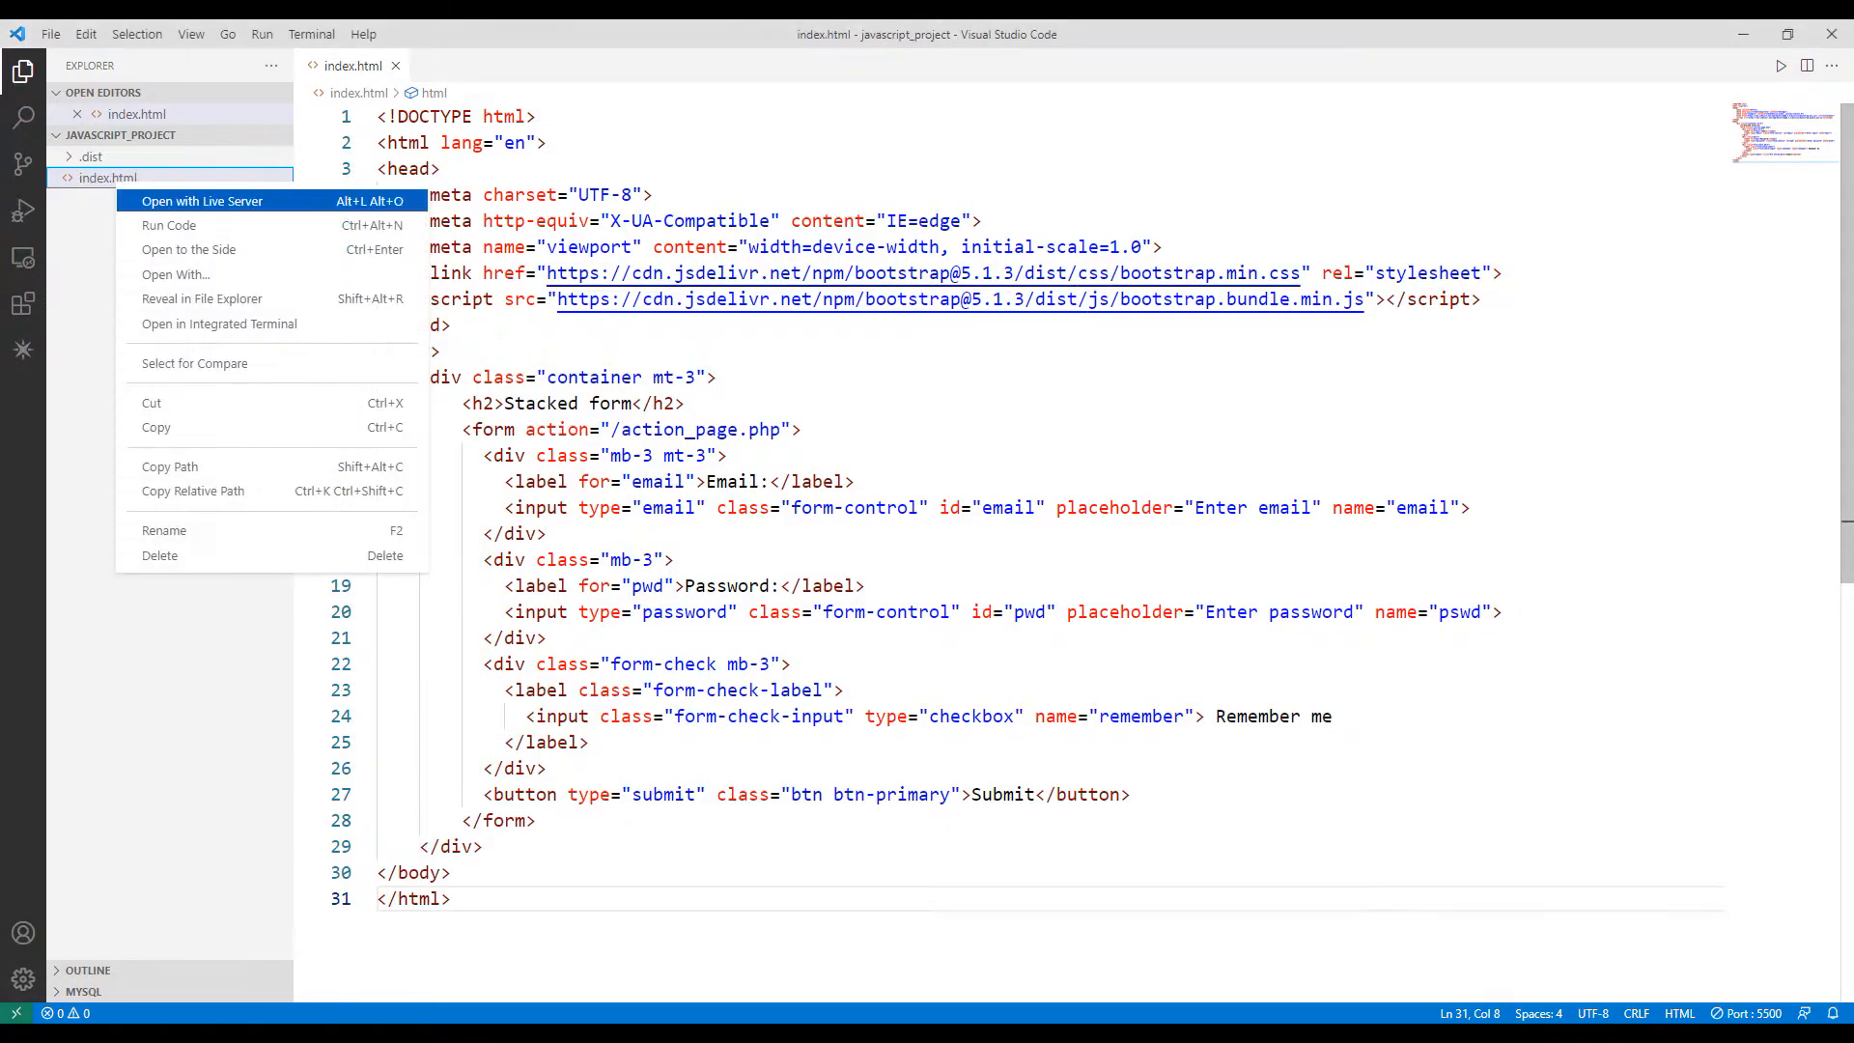
pyautogui.click(201, 199)
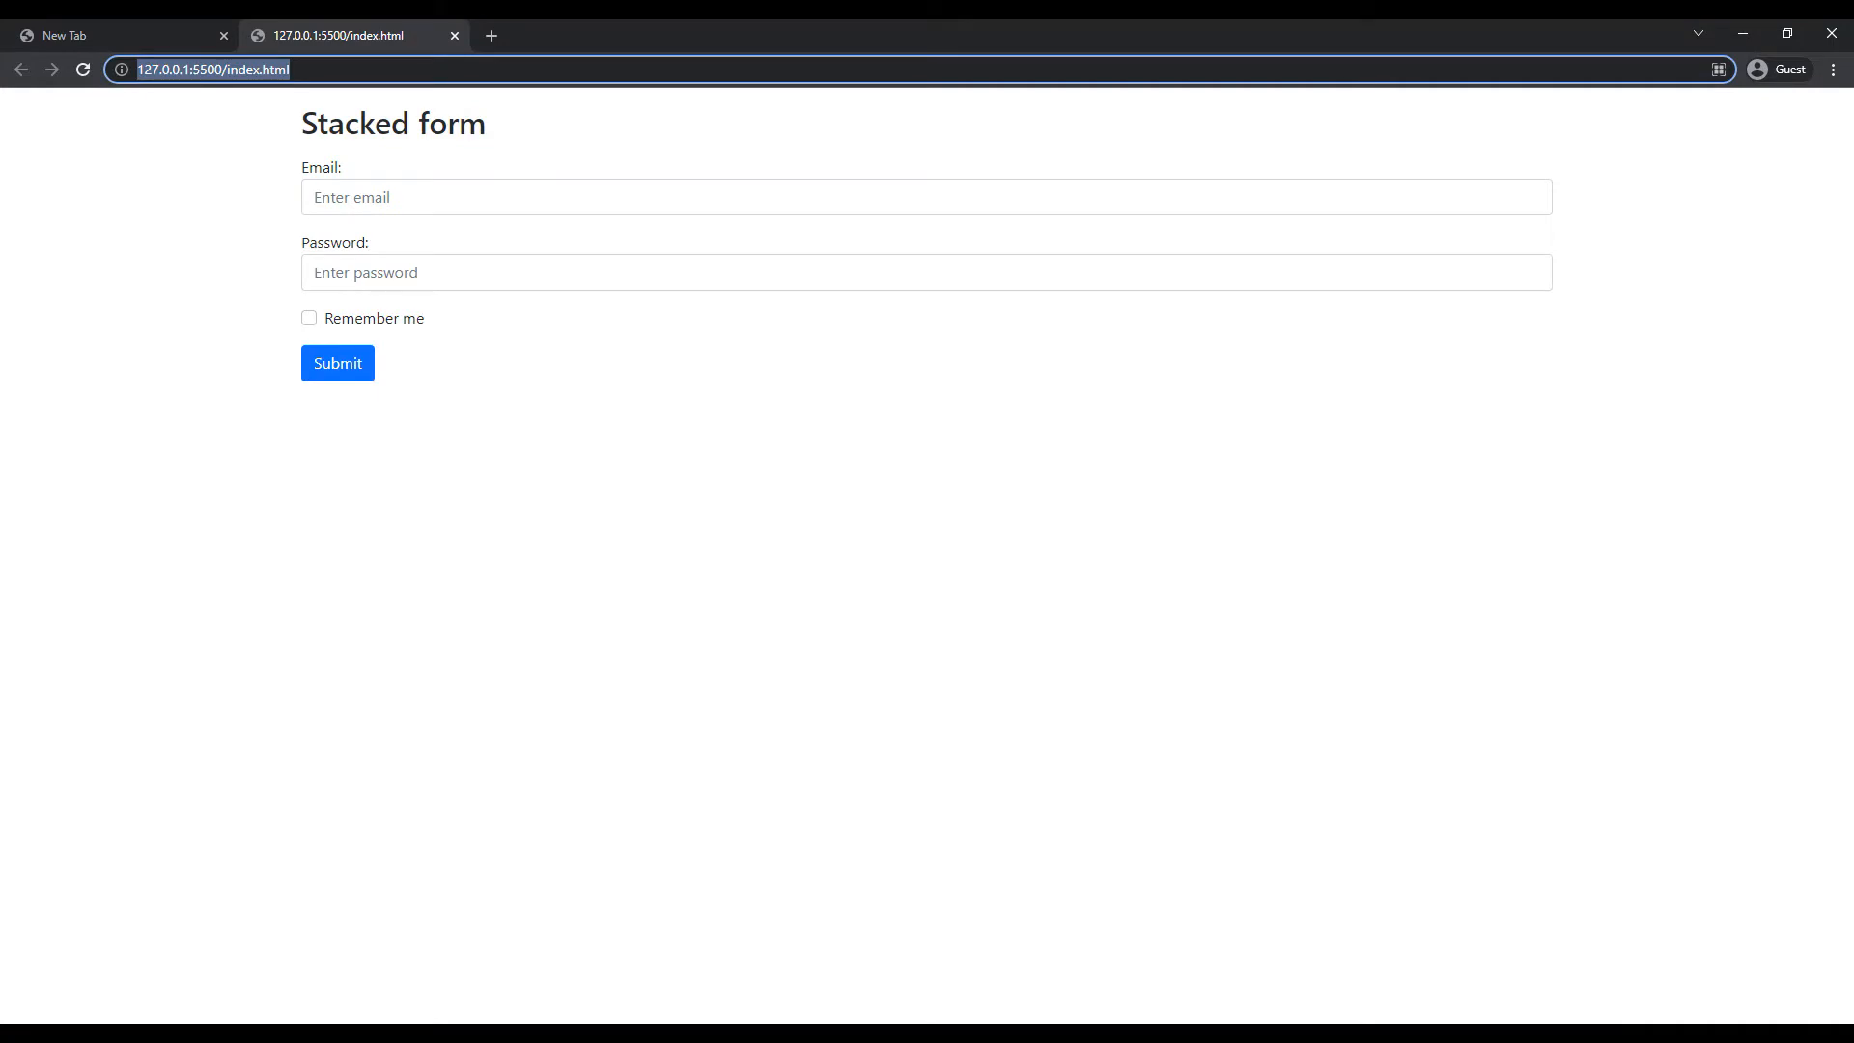
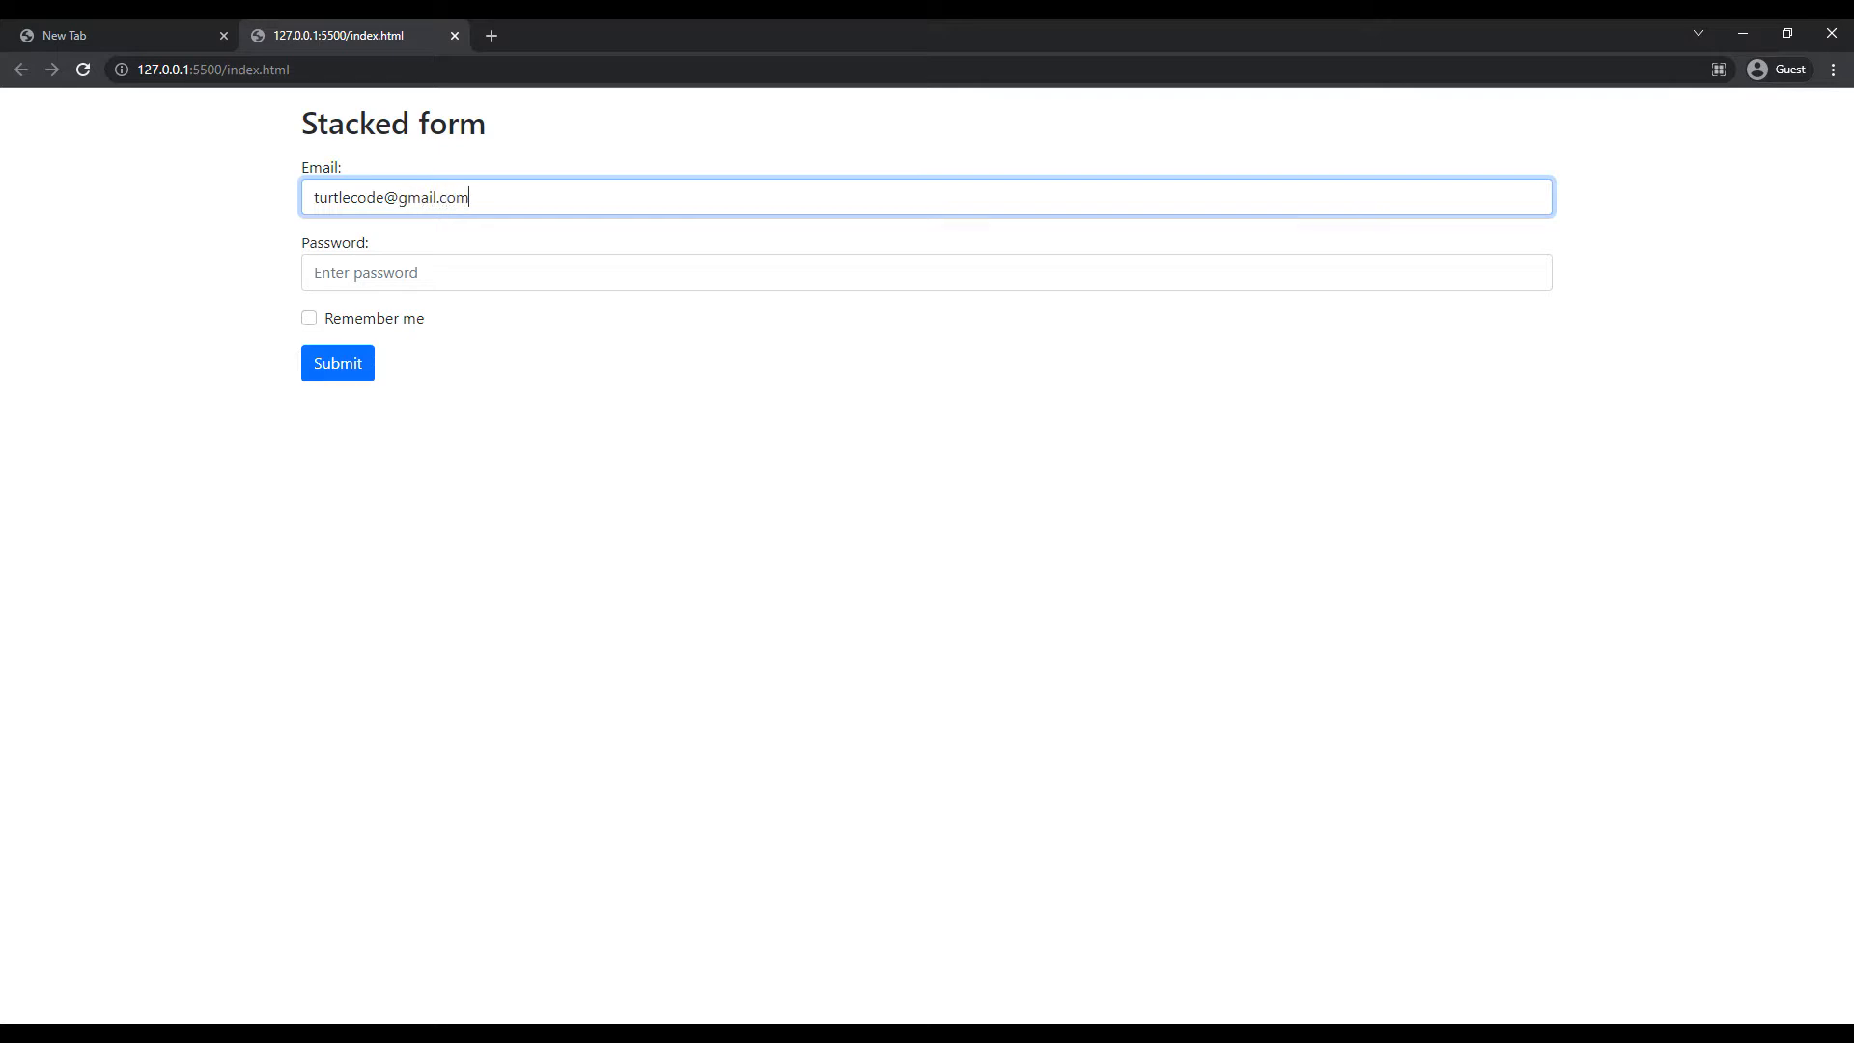